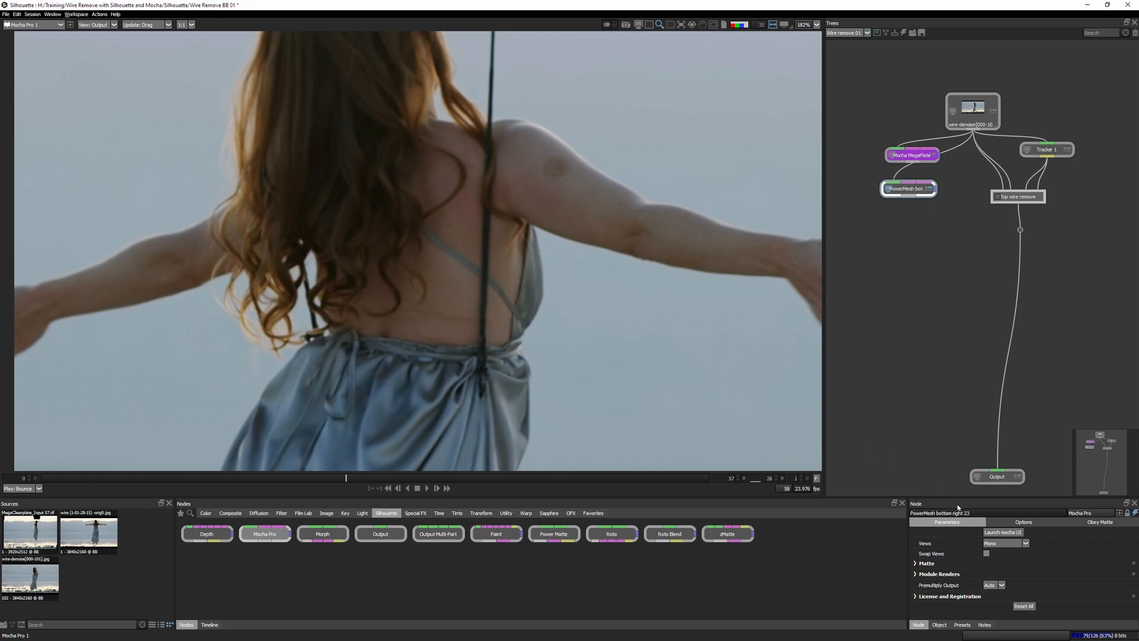
mouse_move(1028, 491)
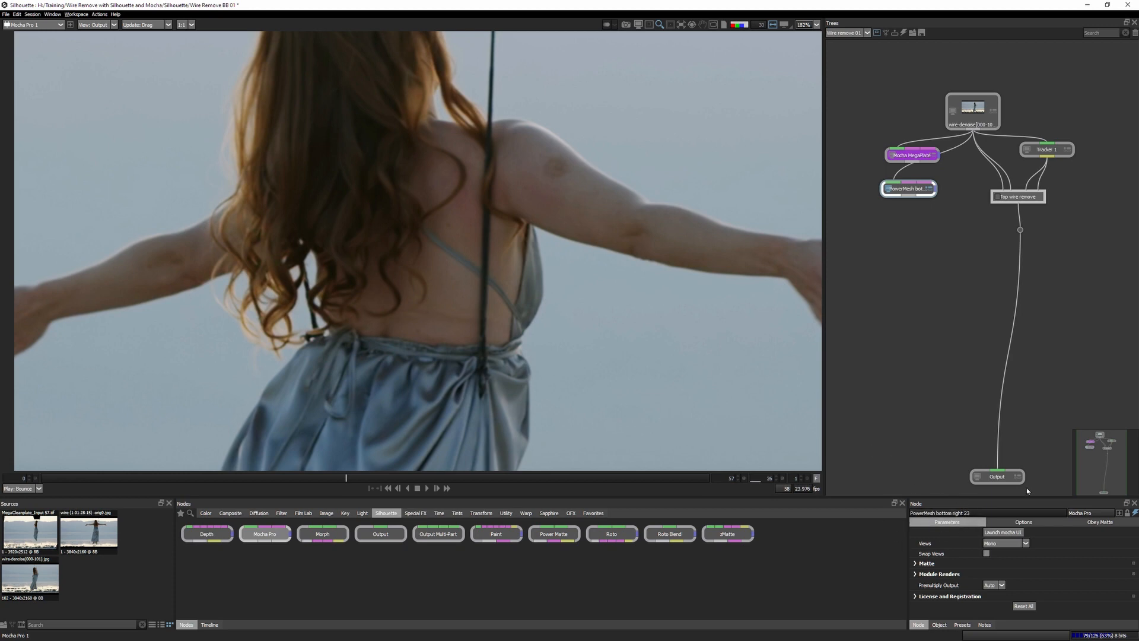
mouse_move(952, 161)
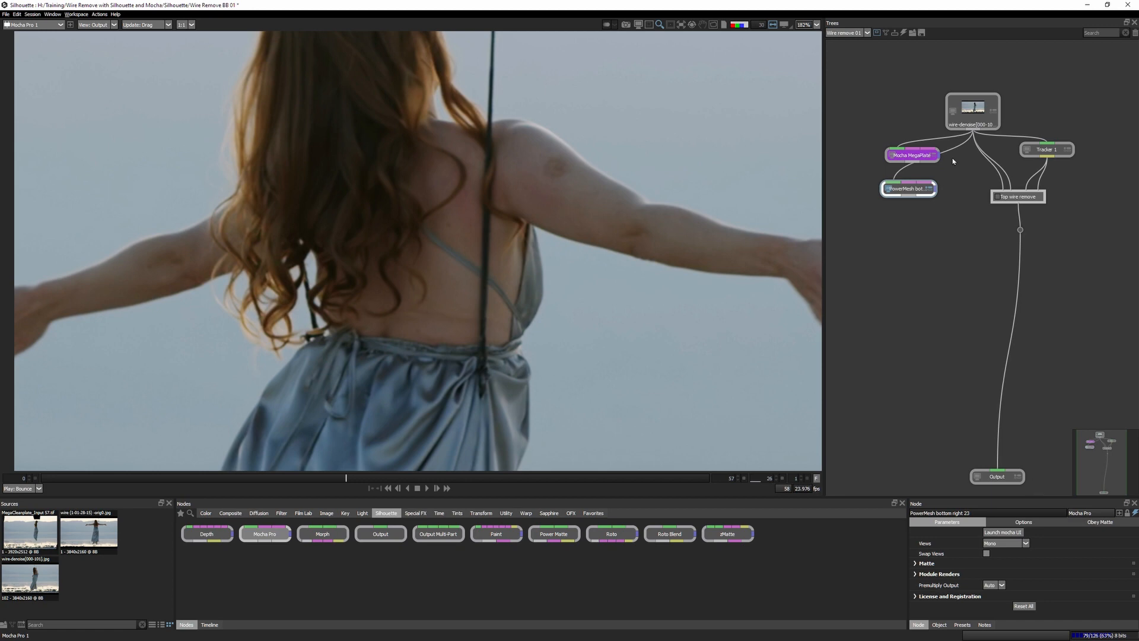
mouse_move(520, 590)
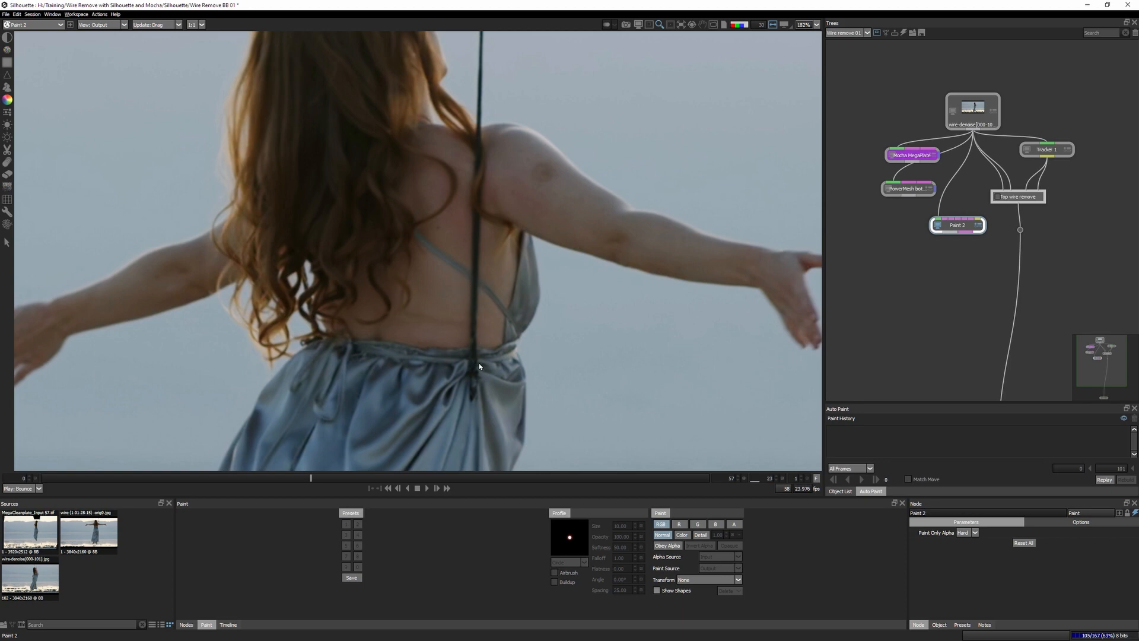
mouse_move(469, 292)
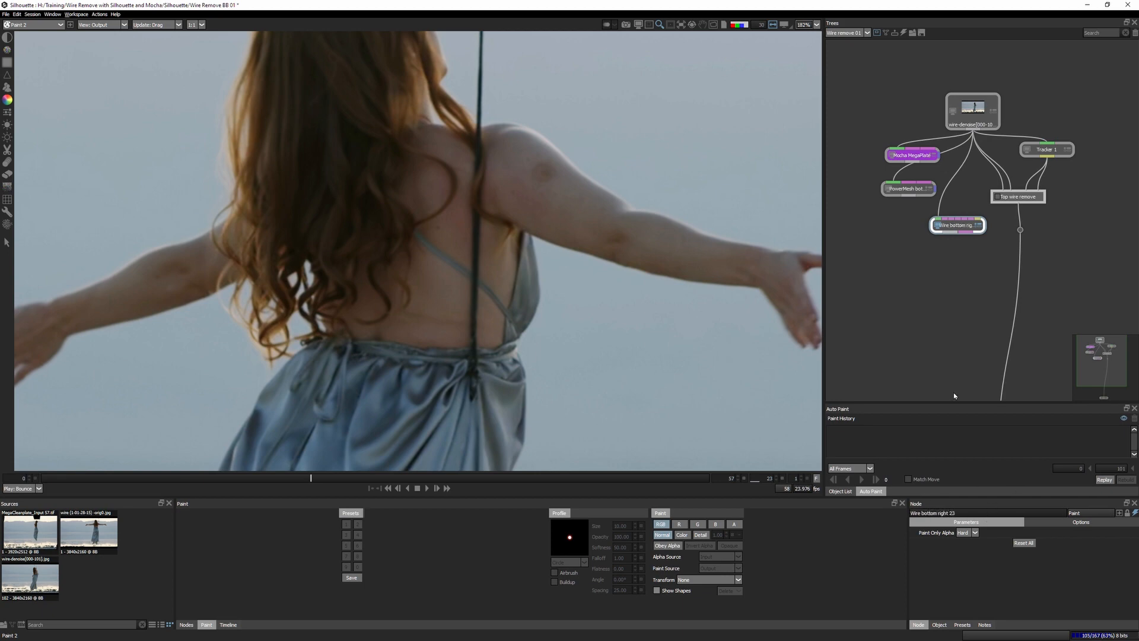
mouse_move(37, 154)
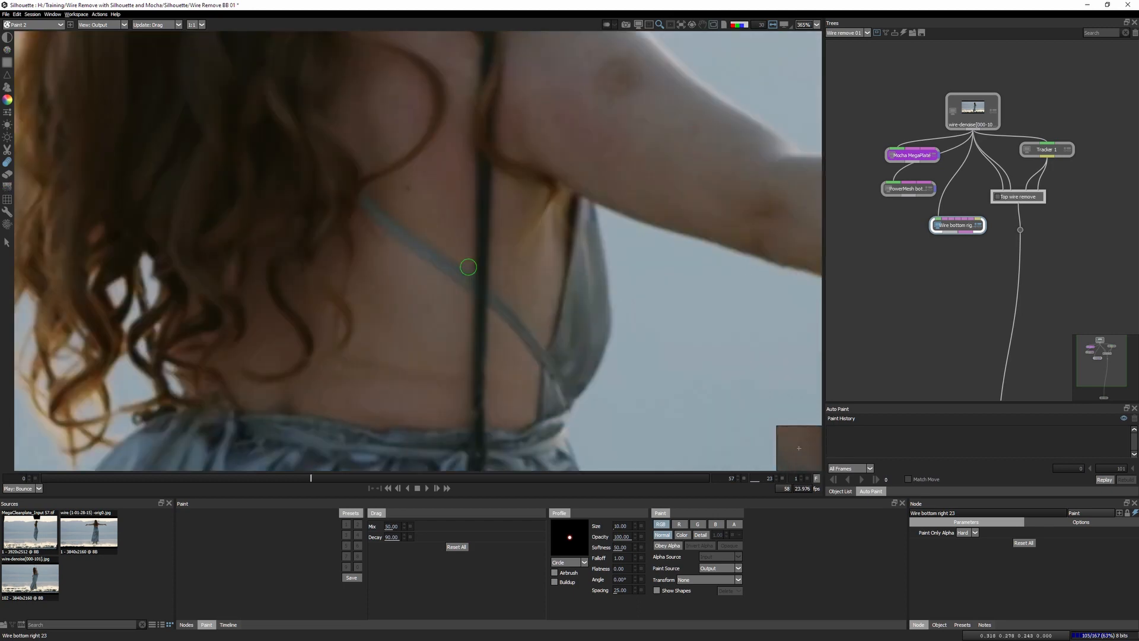
Step: Drag clean skin over the wire crossing her upper back with the Drag brush
scroll(up, 3)
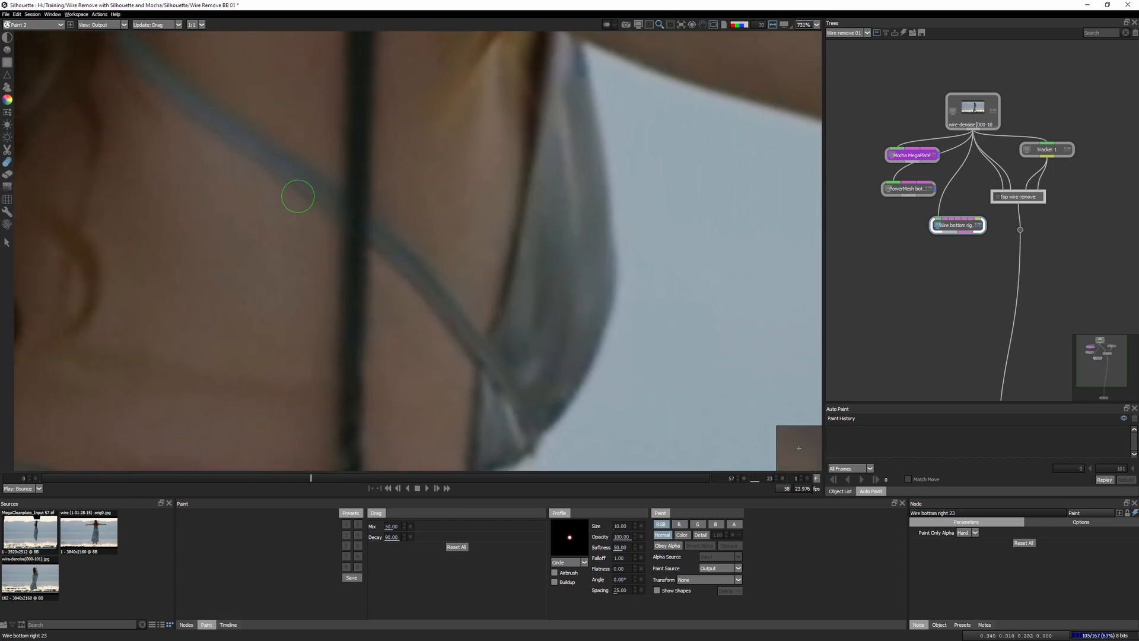
drag(298, 196, 371, 225)
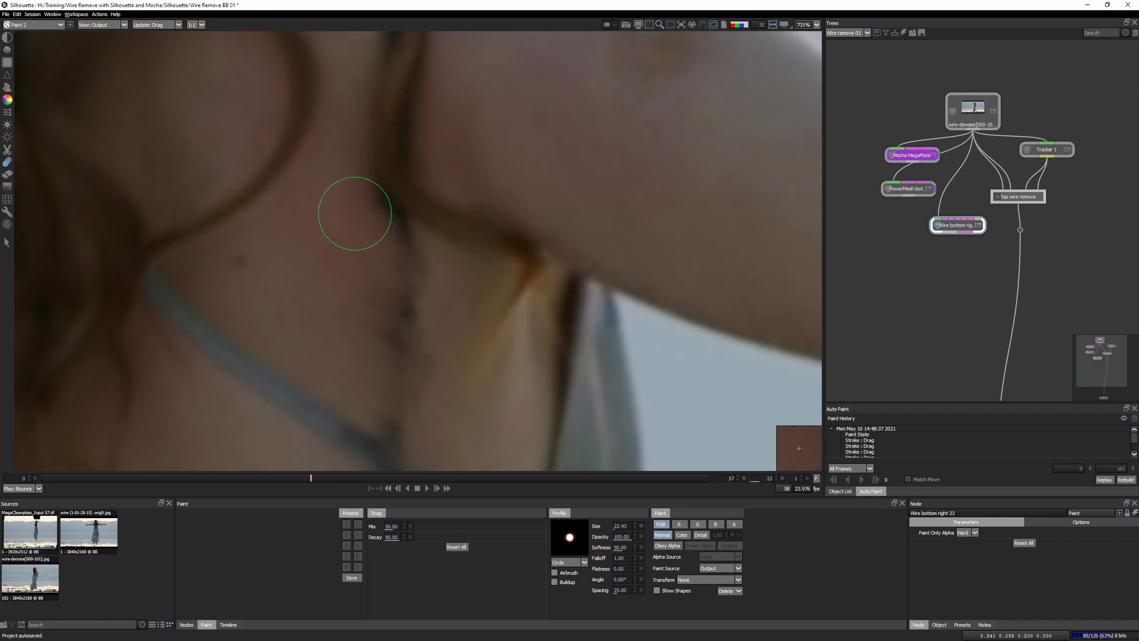
mouse_move(344, 283)
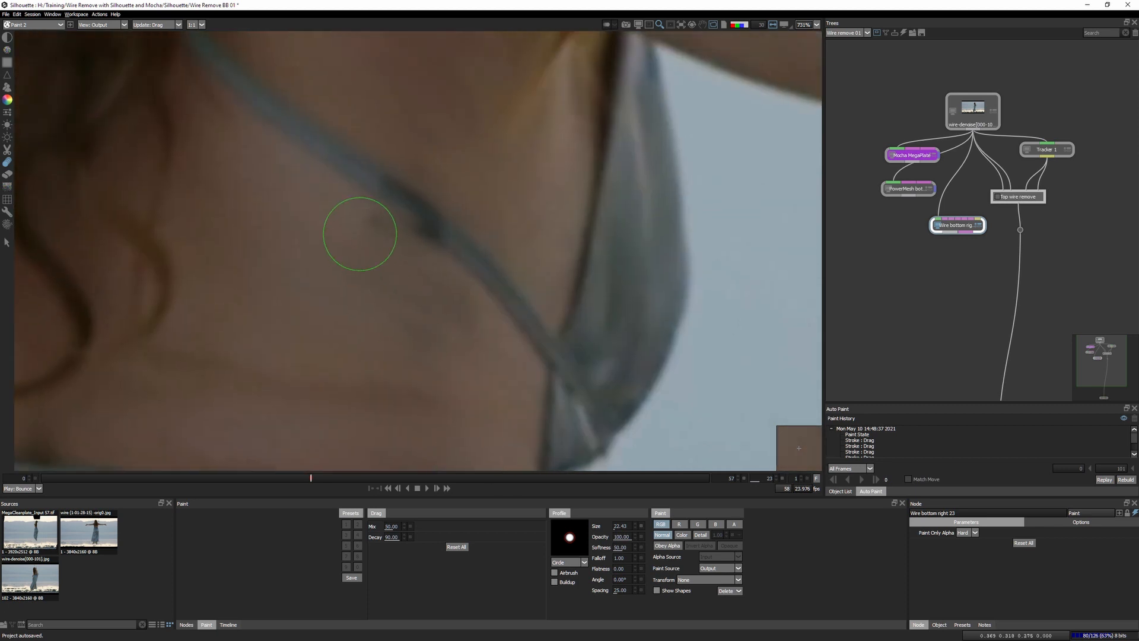
mouse_move(465, 364)
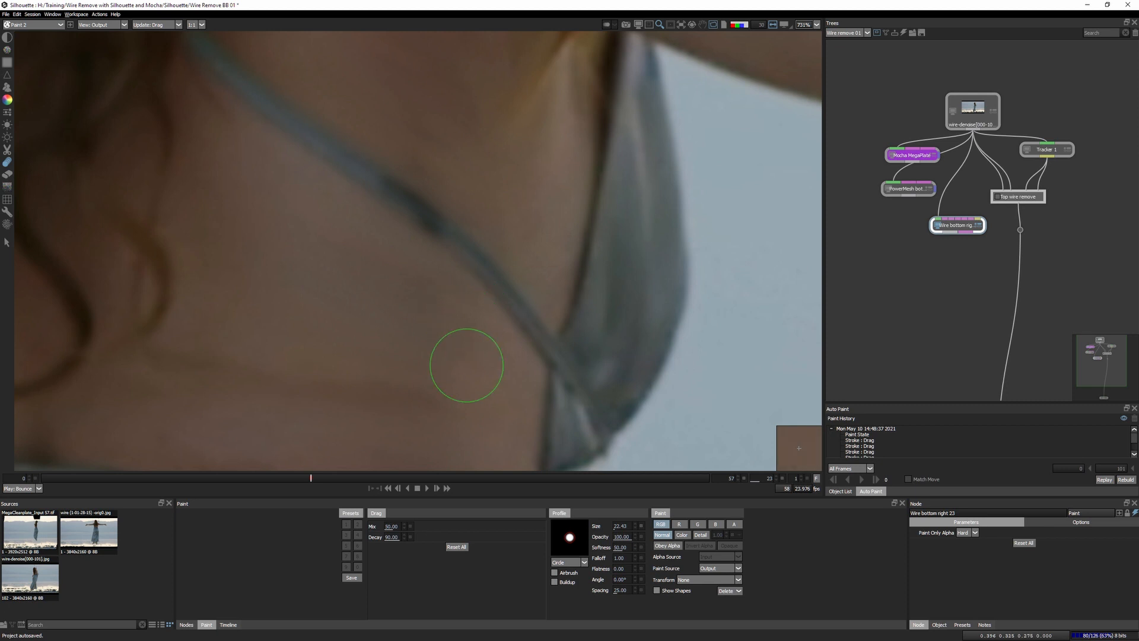
mouse_move(418, 178)
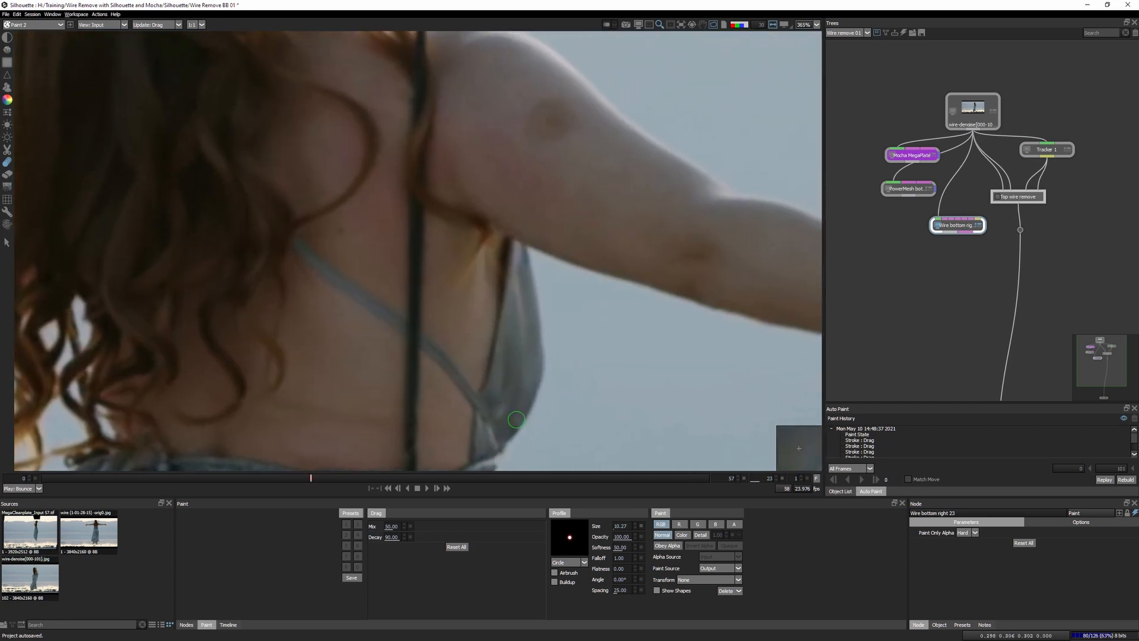
Step: Continue Drag-brush strokes over the wire along the dress waistband and back
click(102, 23)
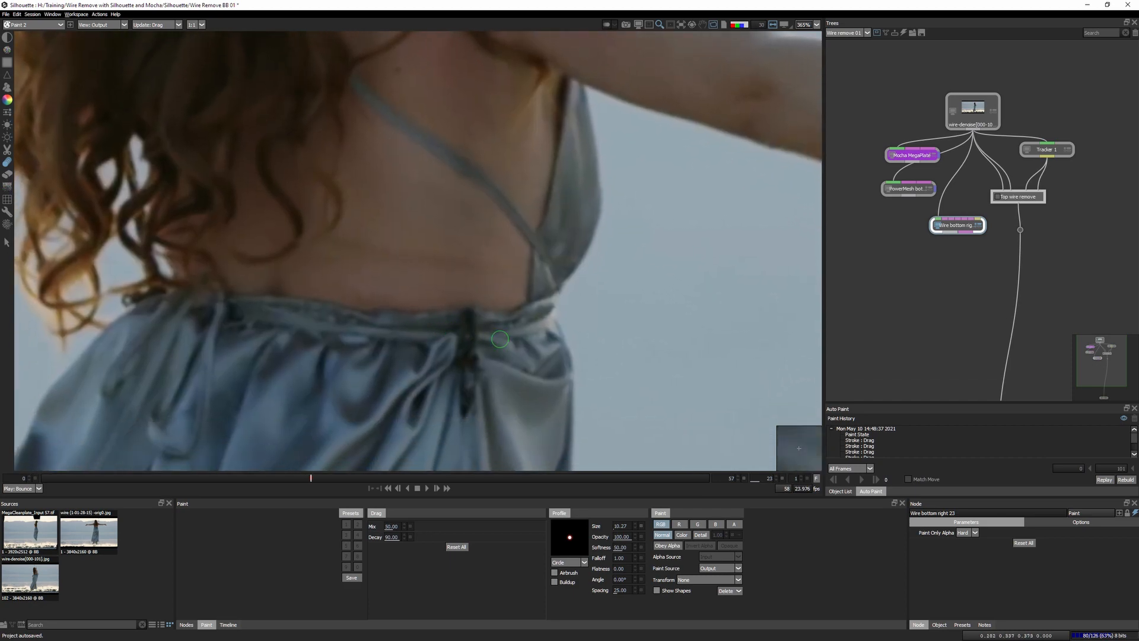
scroll(up, 3)
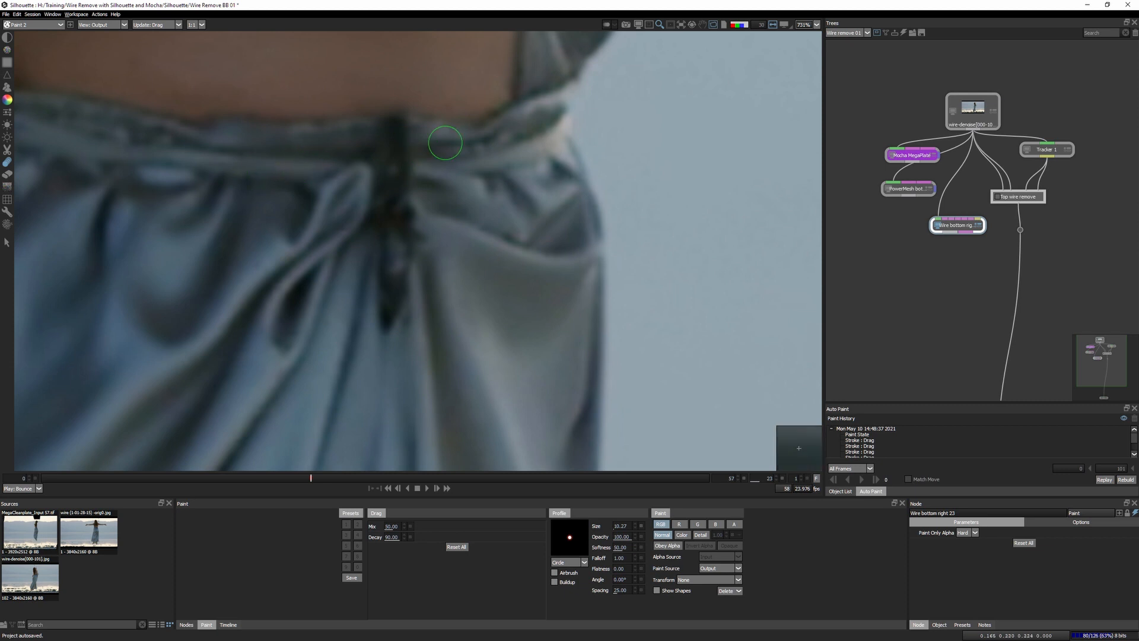
mouse_move(376, 131)
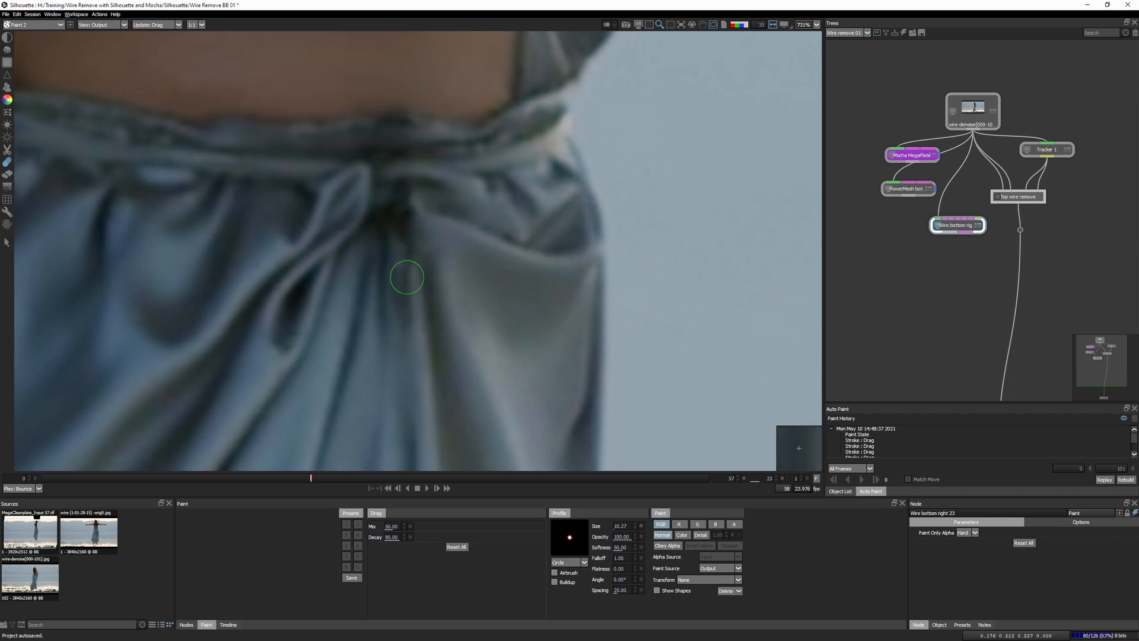
mouse_move(397, 233)
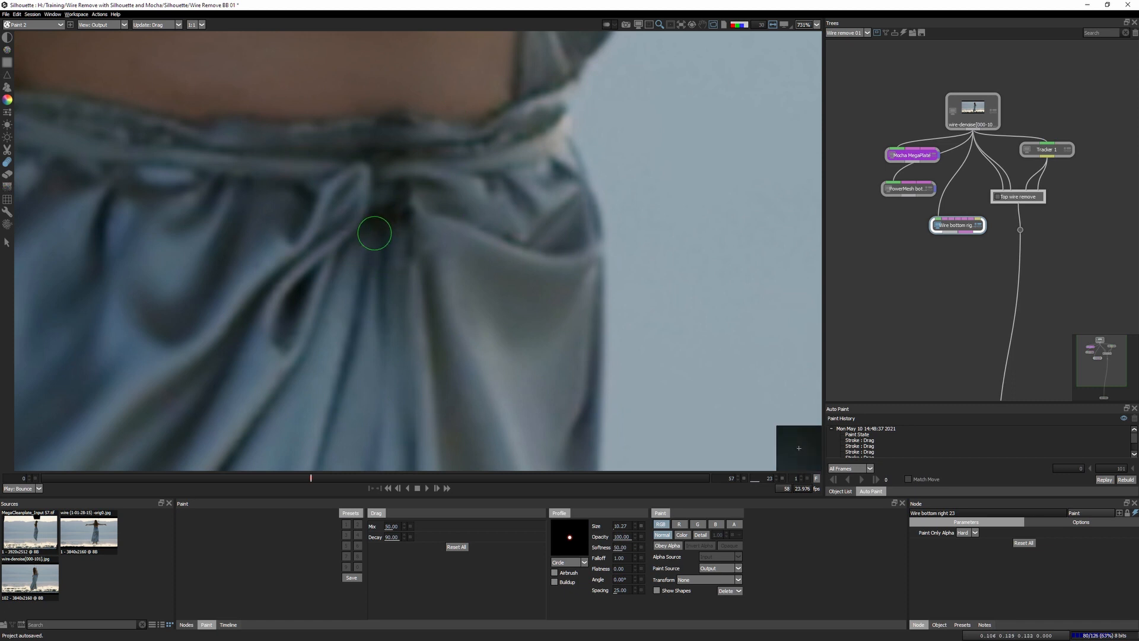
mouse_move(427, 179)
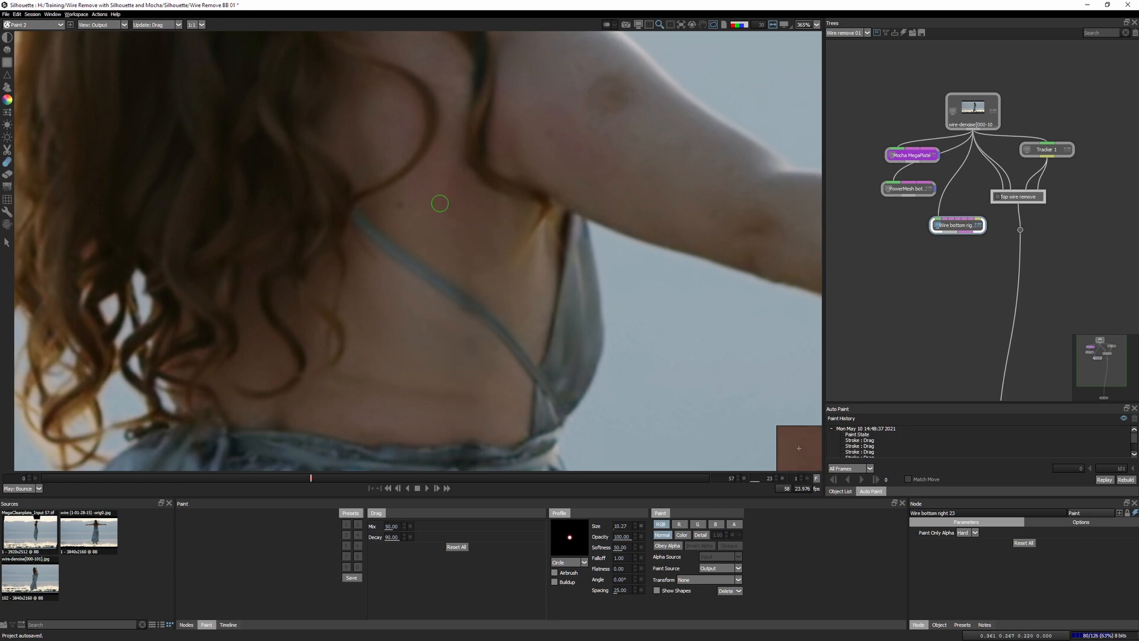
mouse_move(72, 189)
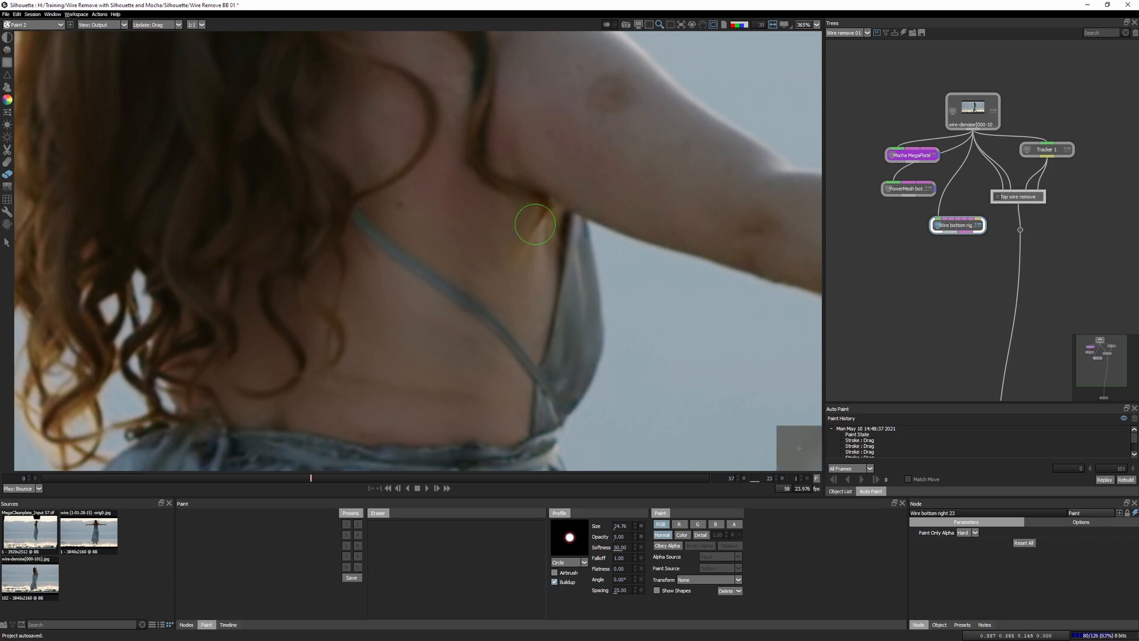
mouse_move(447, 162)
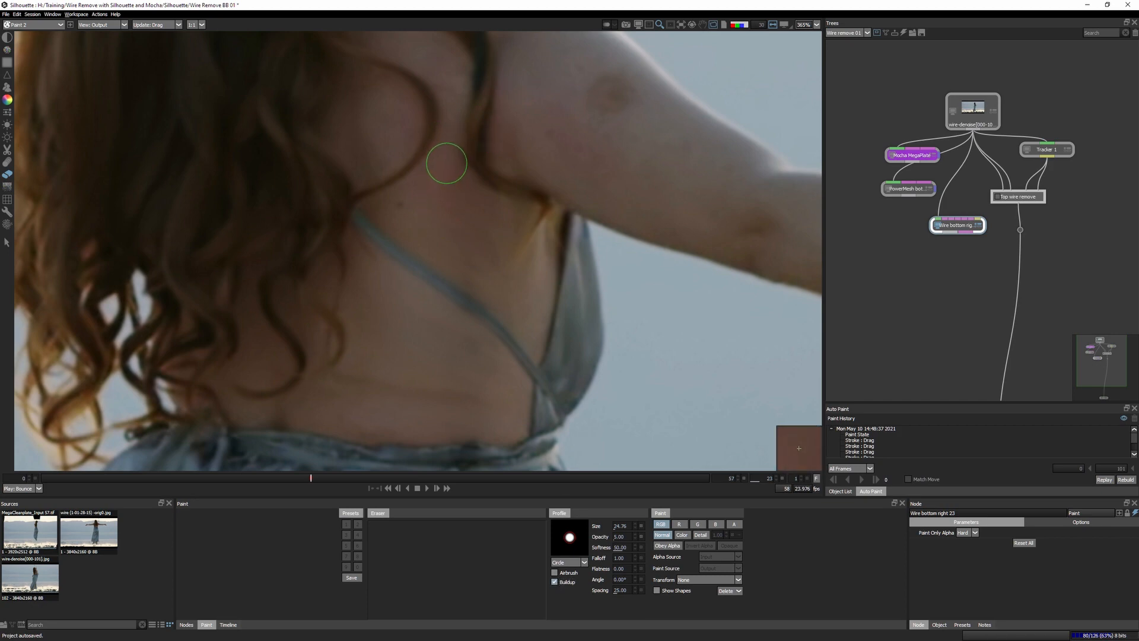
mouse_move(447, 259)
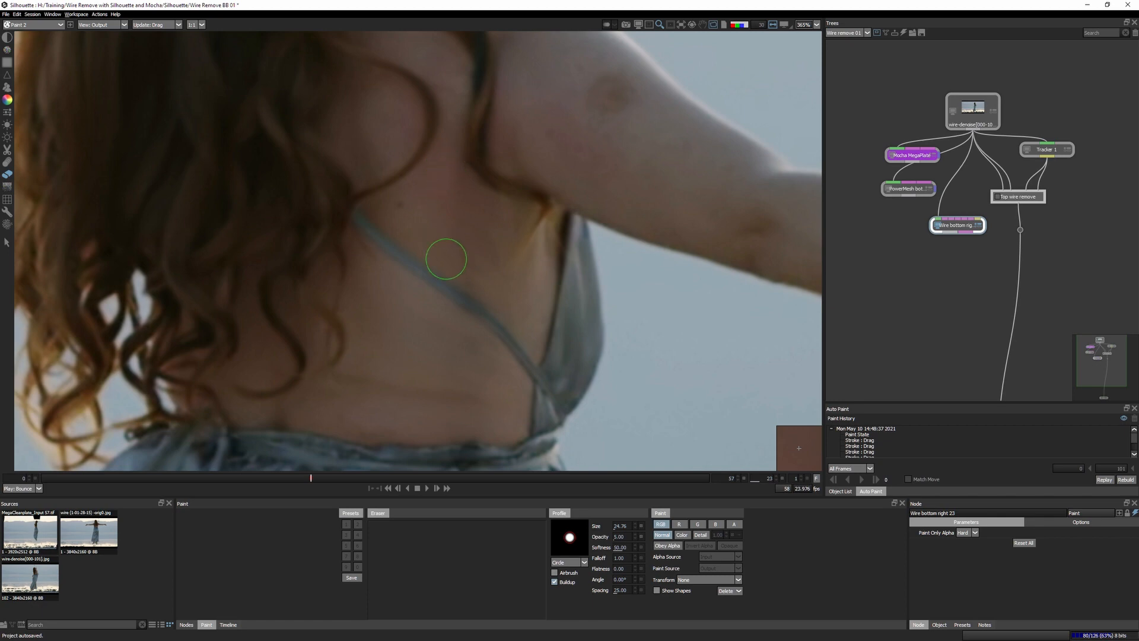
mouse_move(507, 283)
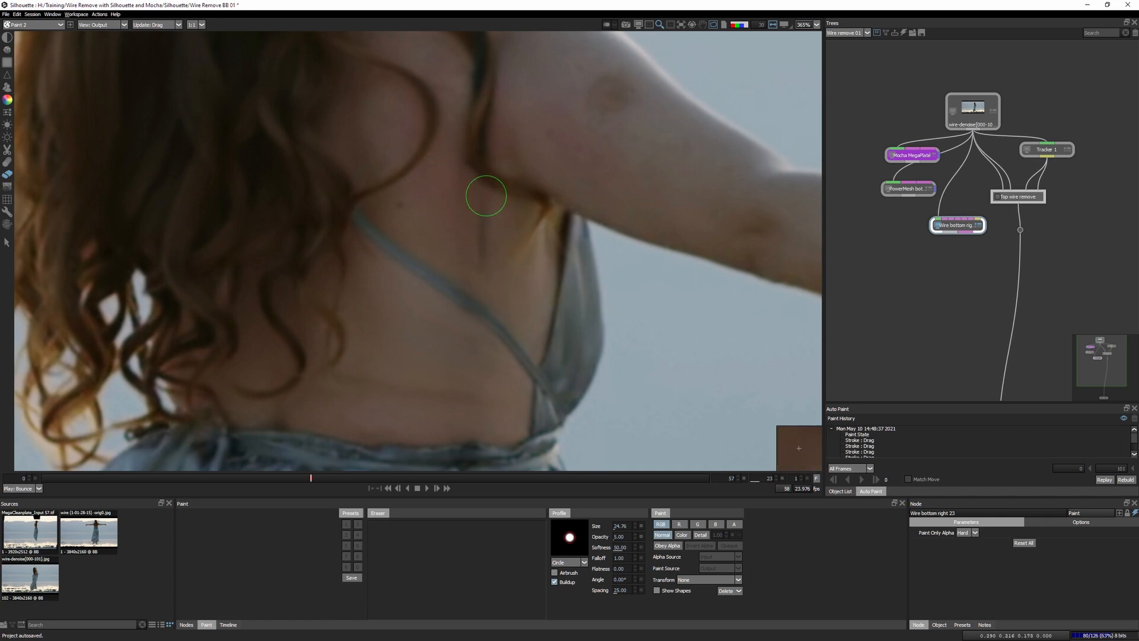
mouse_move(486, 247)
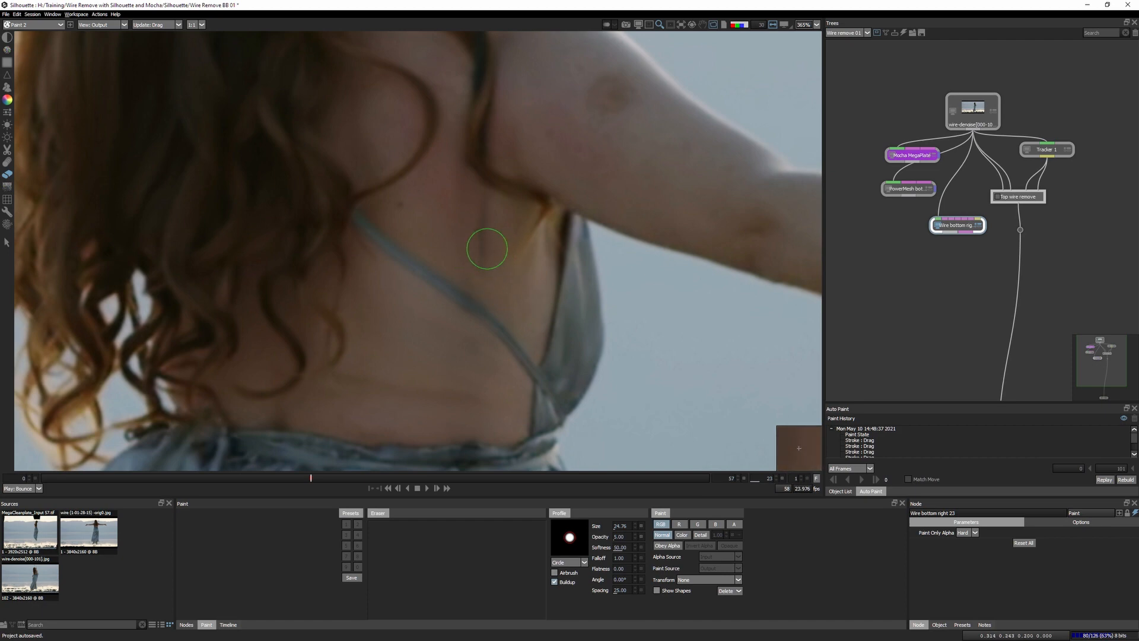
mouse_move(509, 274)
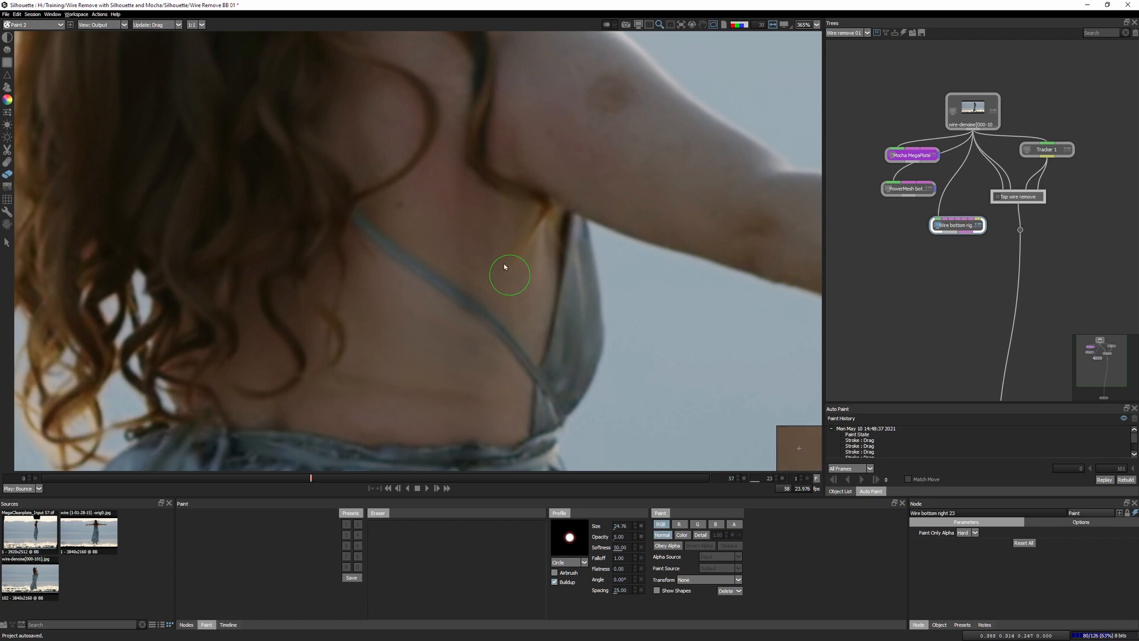
mouse_move(502, 277)
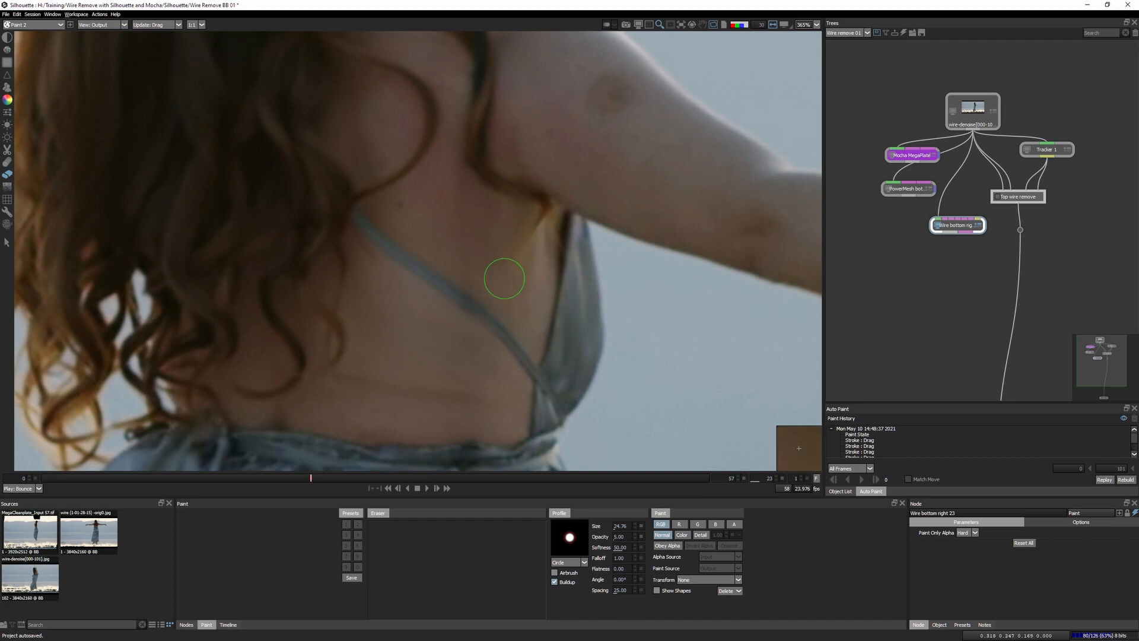
mouse_move(405, 363)
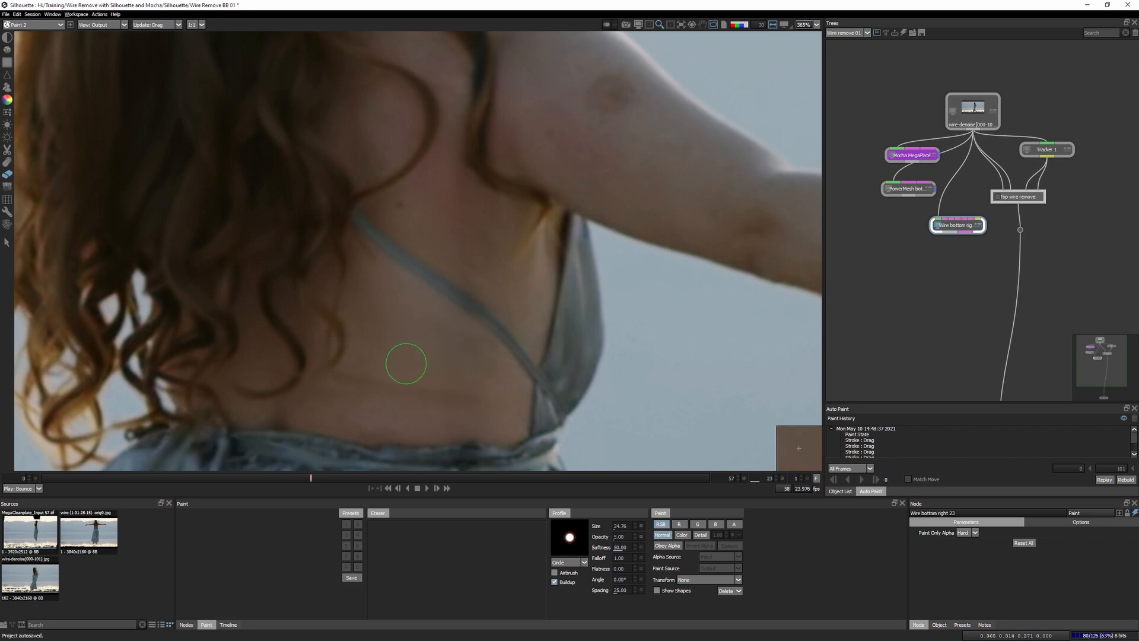
mouse_move(516, 304)
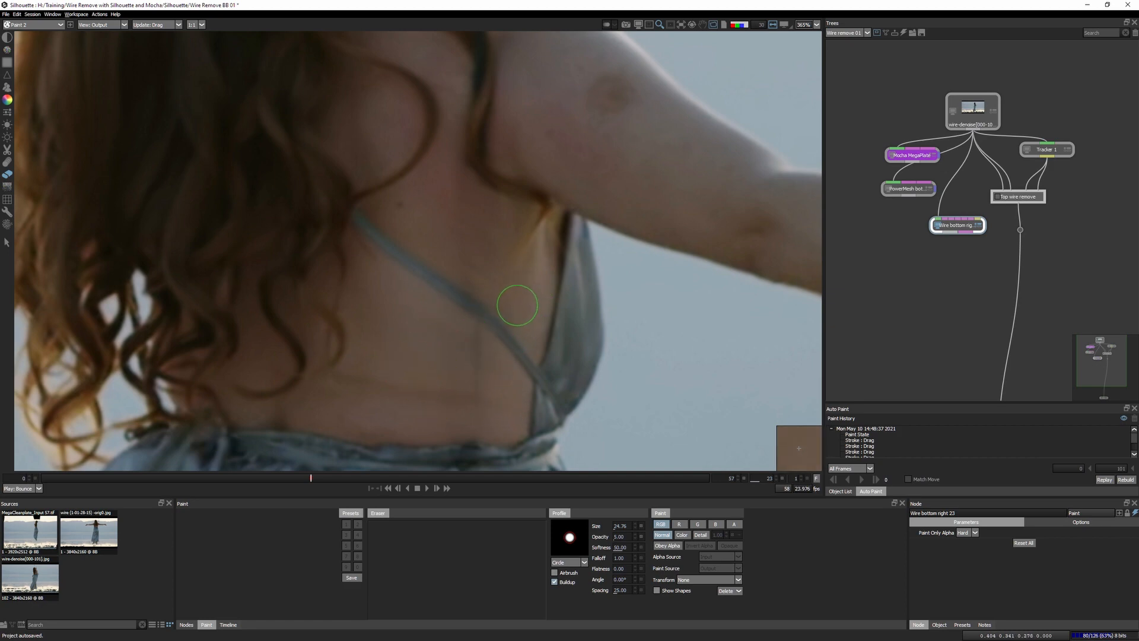
mouse_move(451, 334)
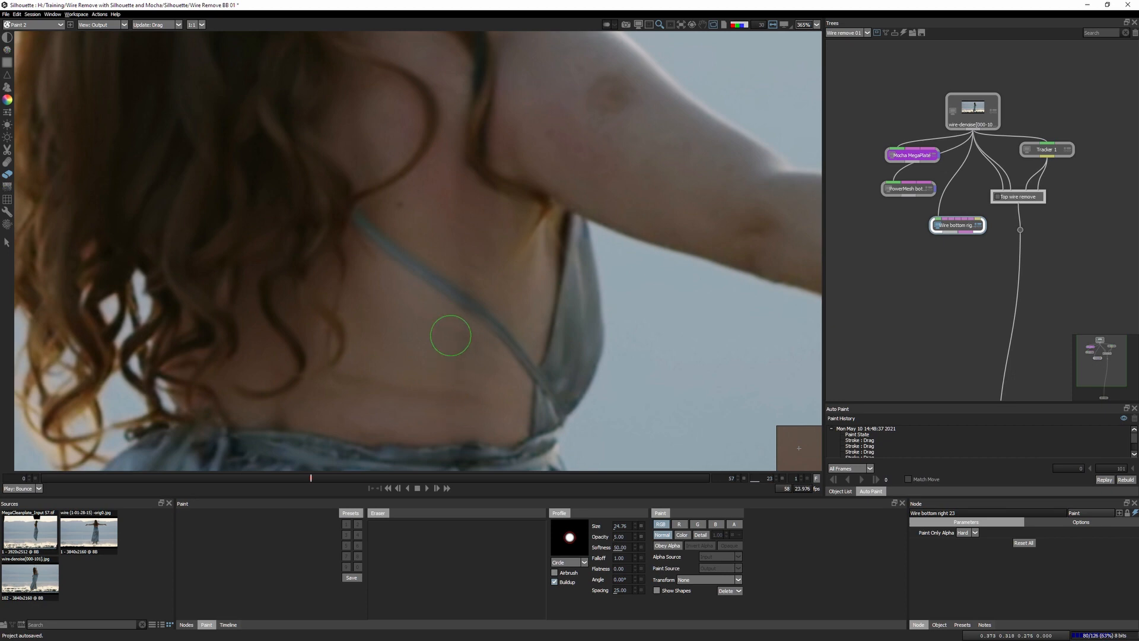
mouse_move(445, 332)
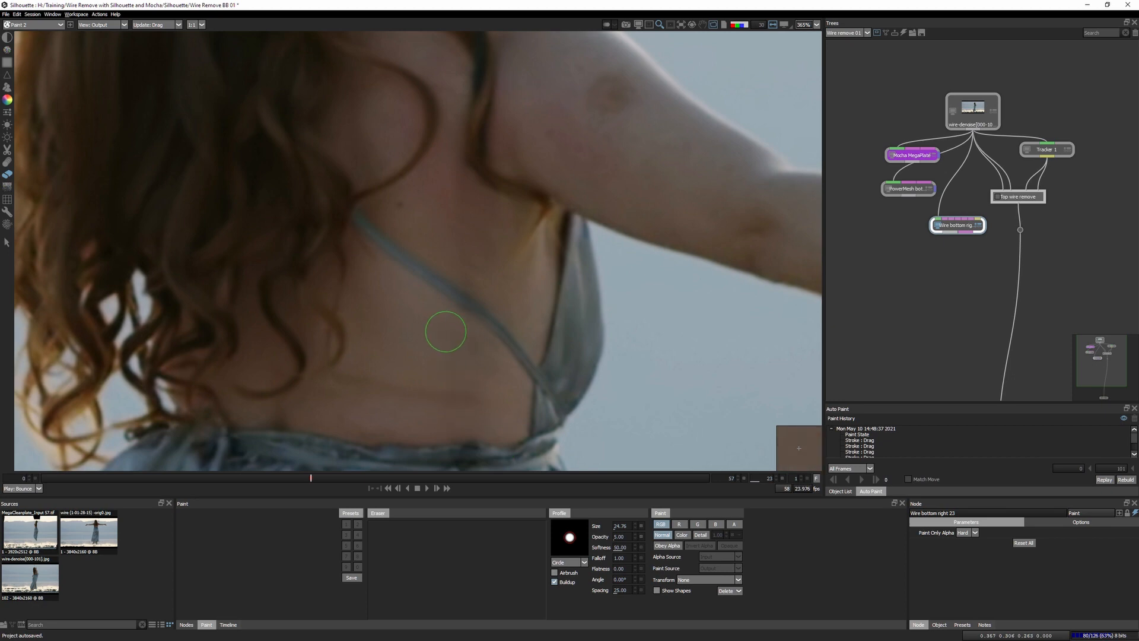
mouse_move(440, 248)
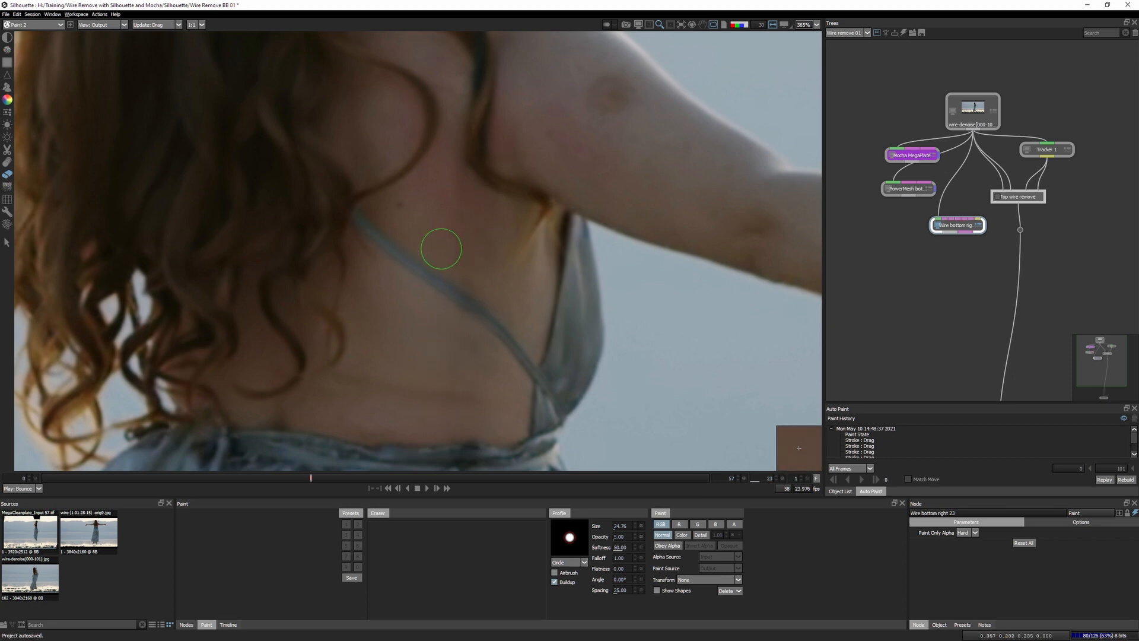
mouse_move(463, 349)
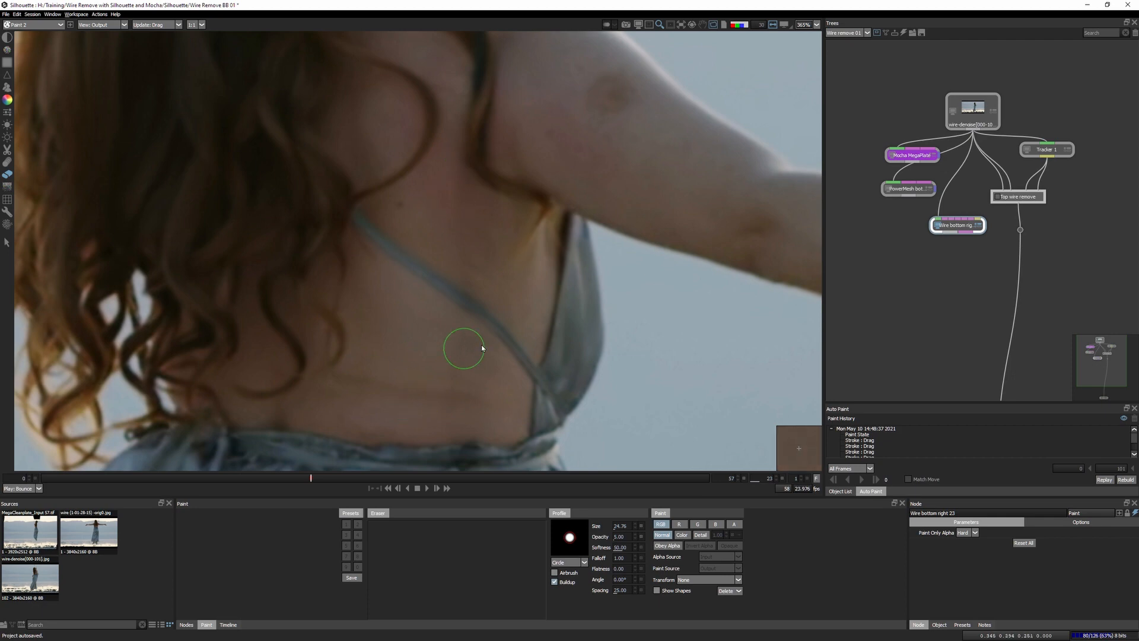
mouse_move(517, 219)
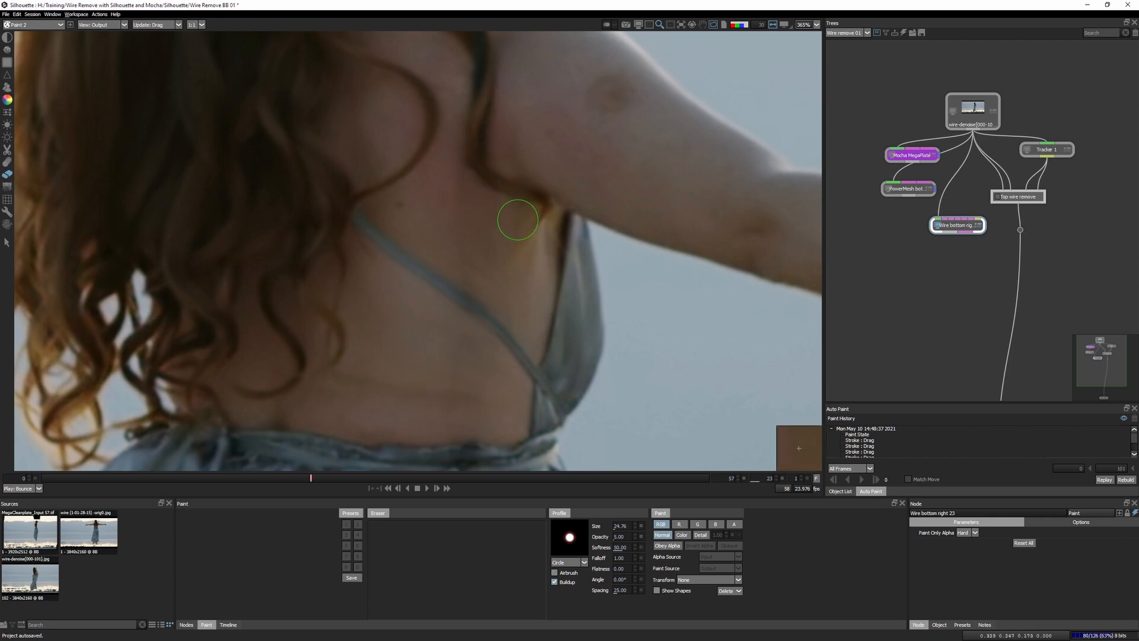
mouse_move(604, 153)
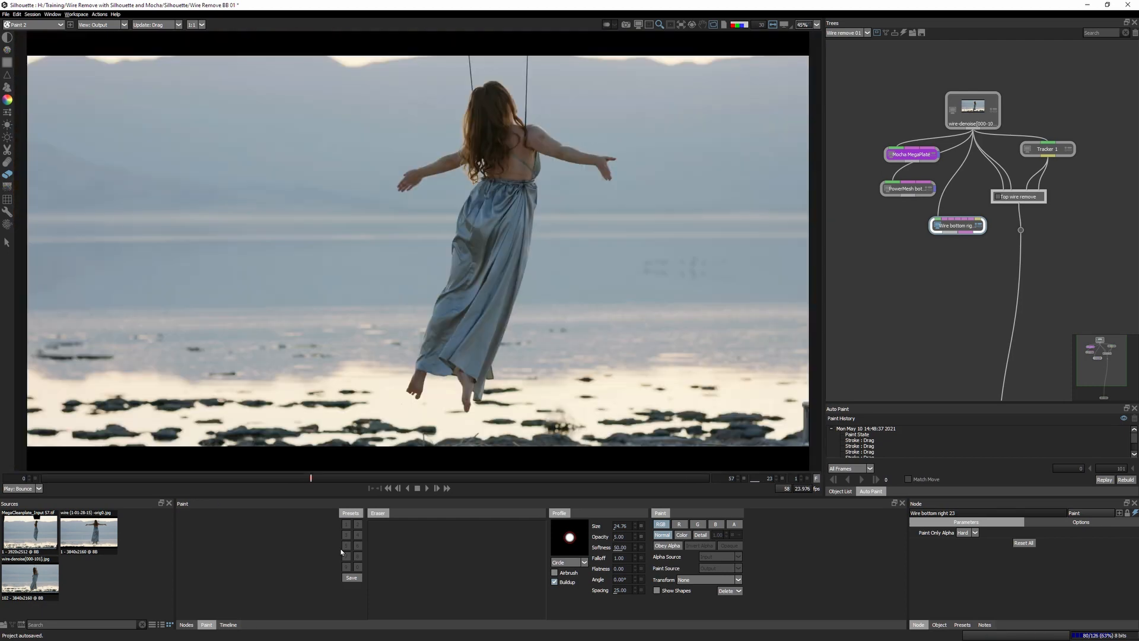
mouse_move(976, 225)
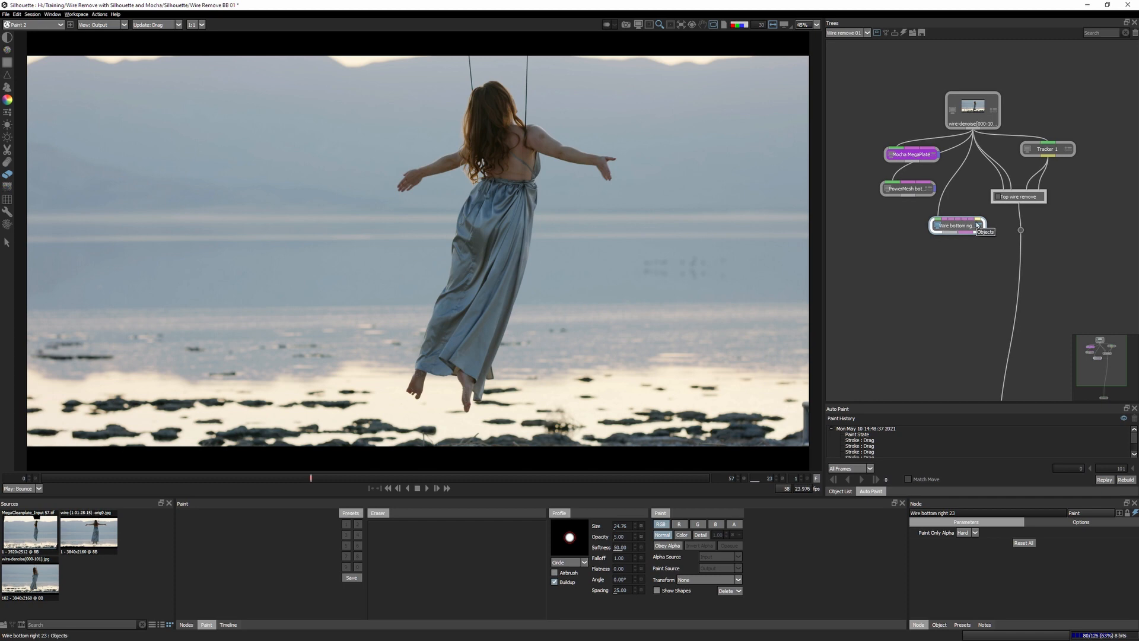
Step: Add a Hold node from the Time category after the frame-23 paint node, holding frame 23
click(186, 624)
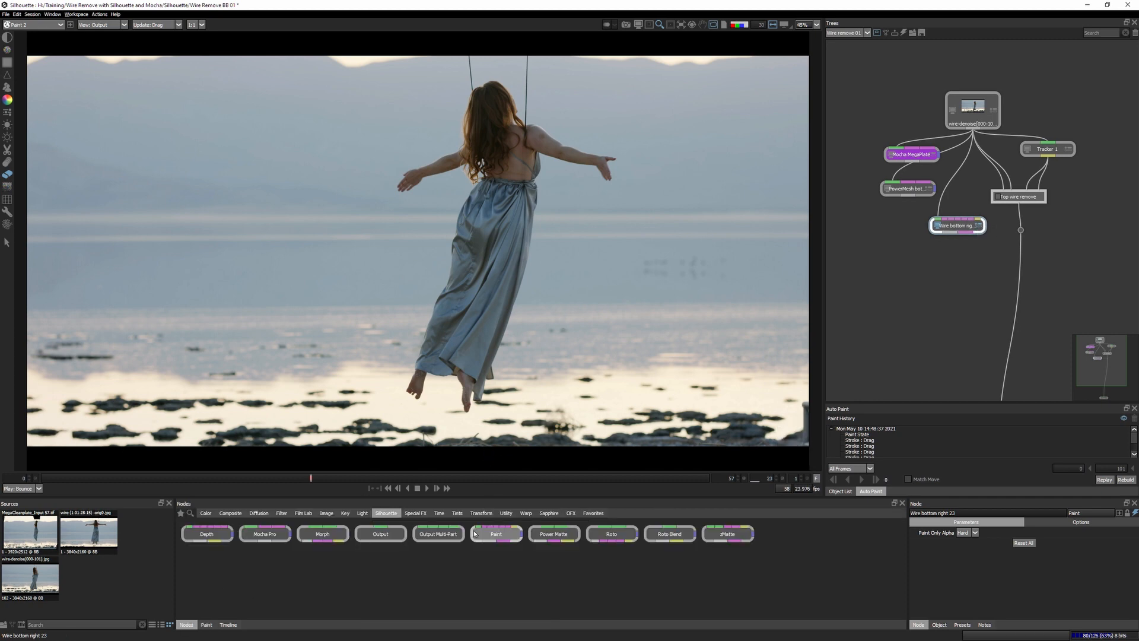
click(480, 512)
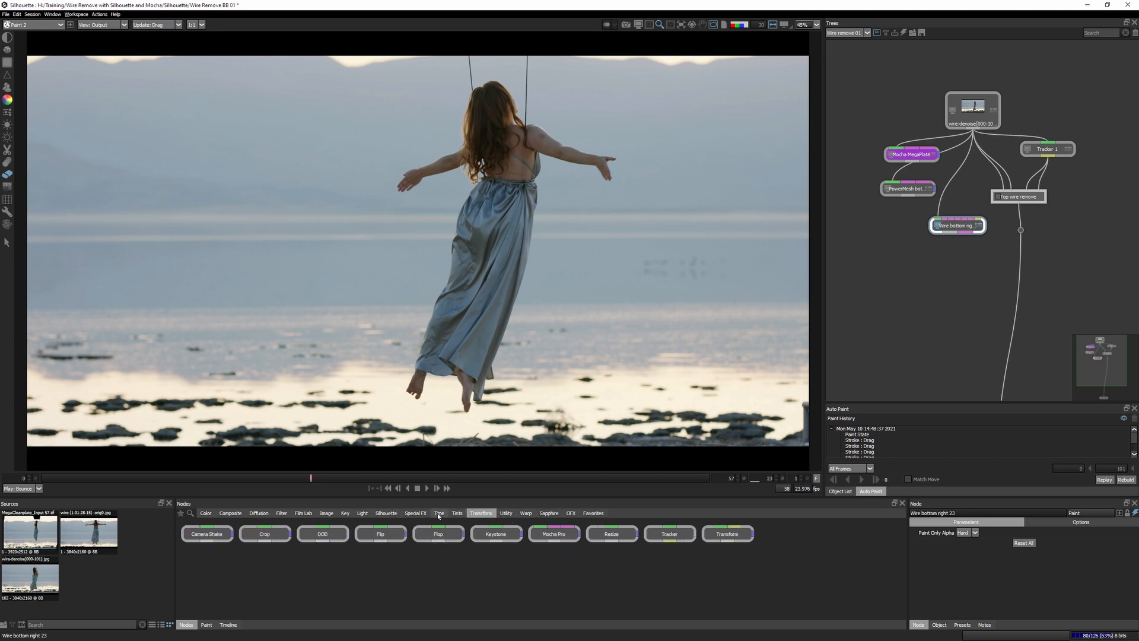
click(439, 513)
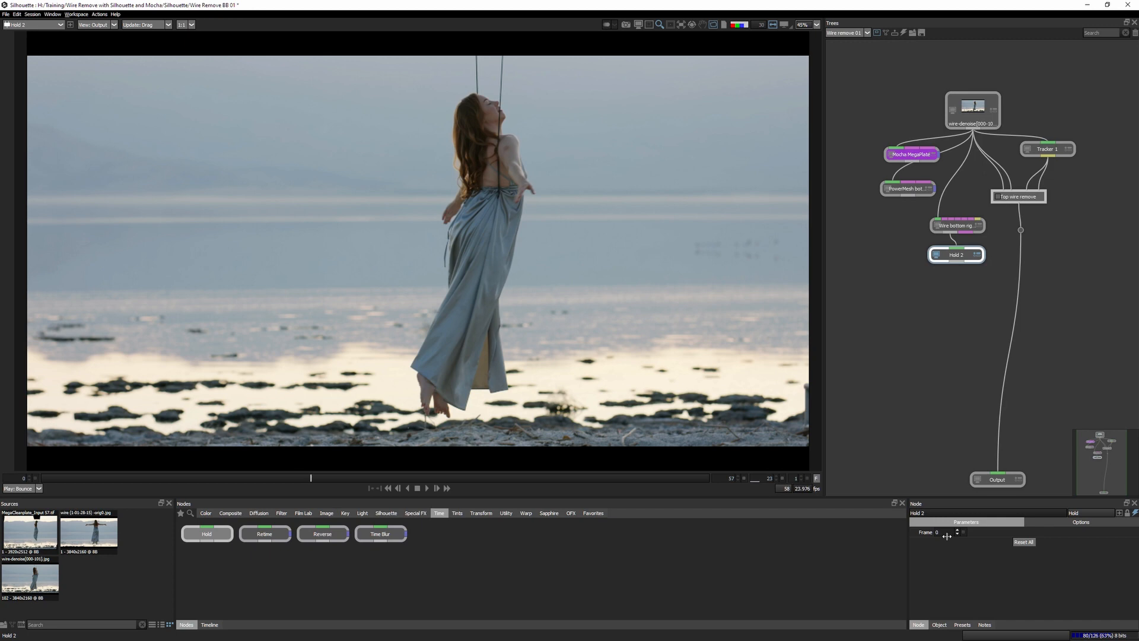
click(937, 532)
text(23)
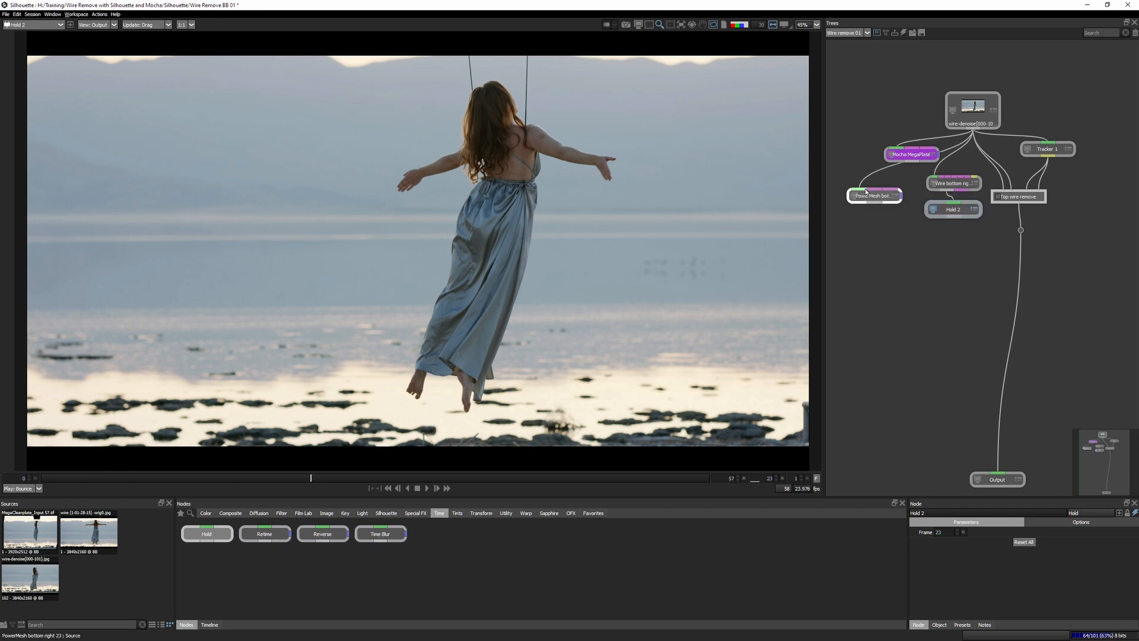
Step: Copy the PowerMesh bottom right tracking node for pasting beneath Hold 2
click(870, 185)
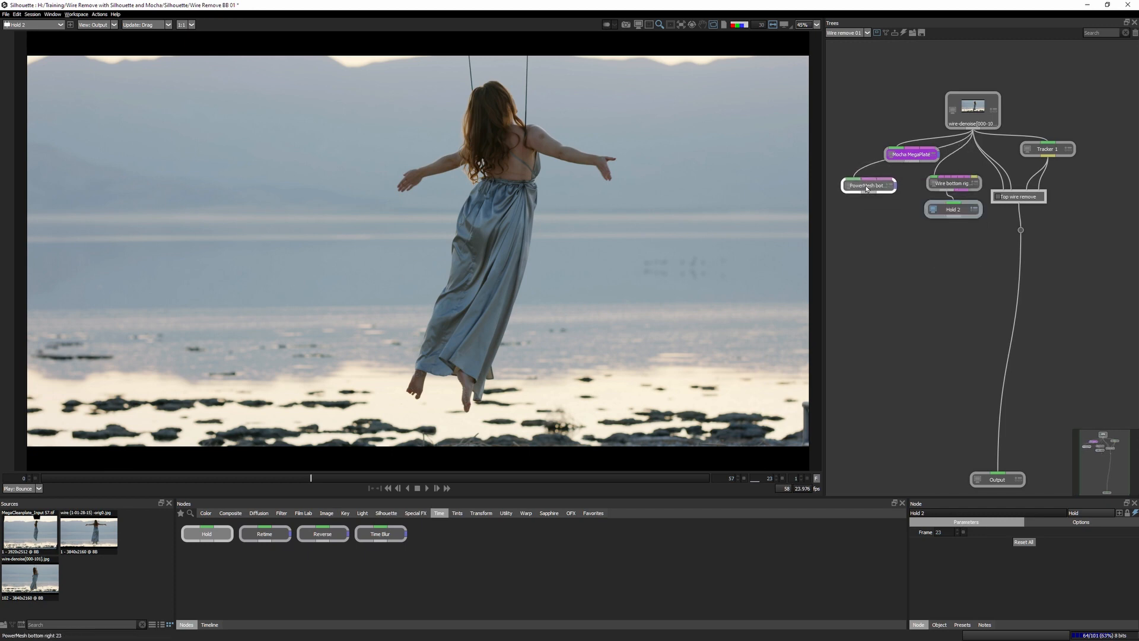
click(868, 185)
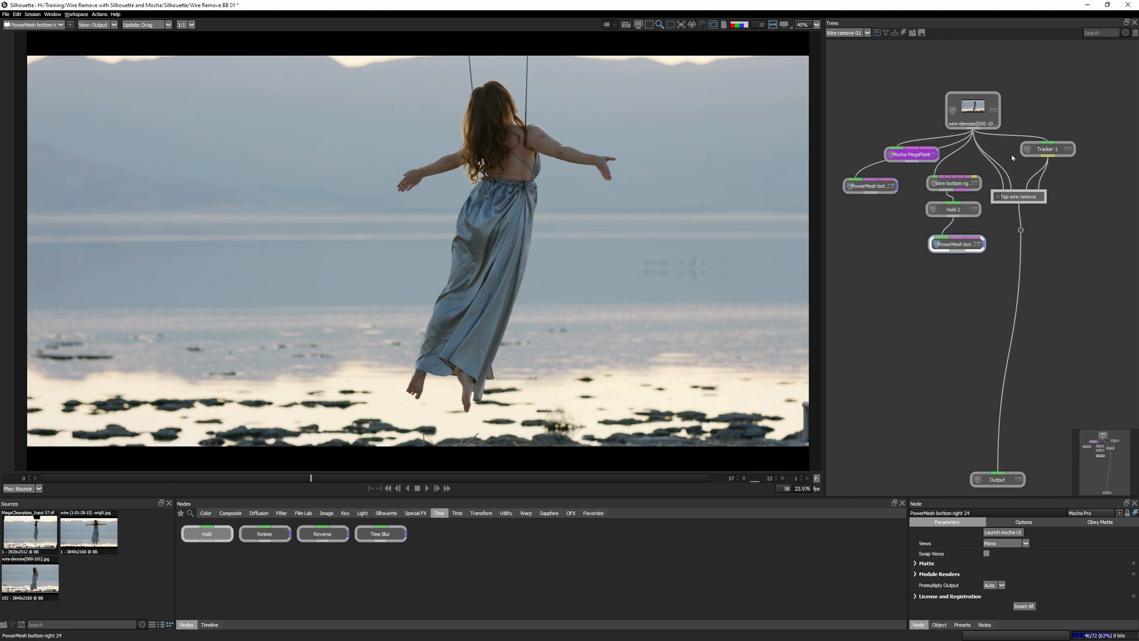
mouse_move(732, 274)
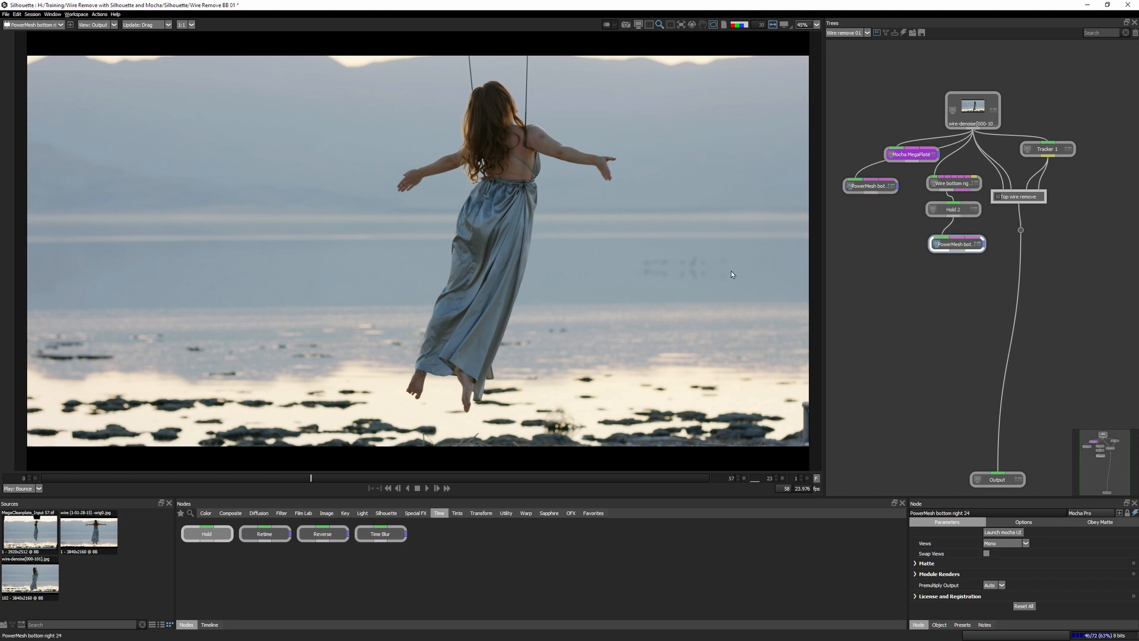
Step: Set the copied PowerMesh node's Module Renders to Stabilize: Warp with Render enabled
click(939, 573)
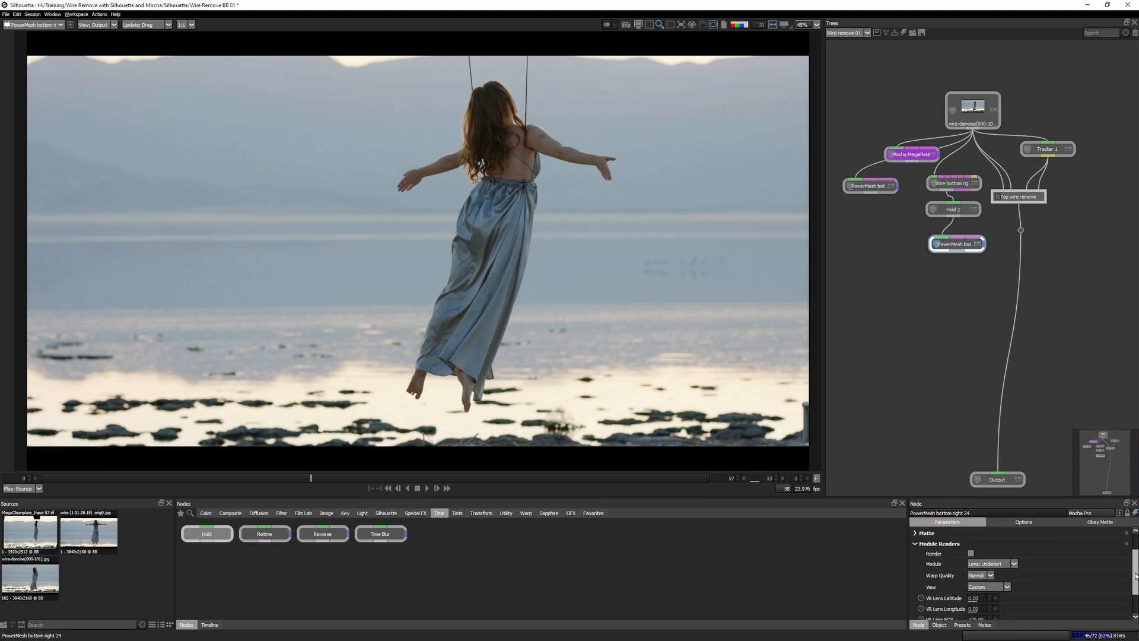
click(989, 564)
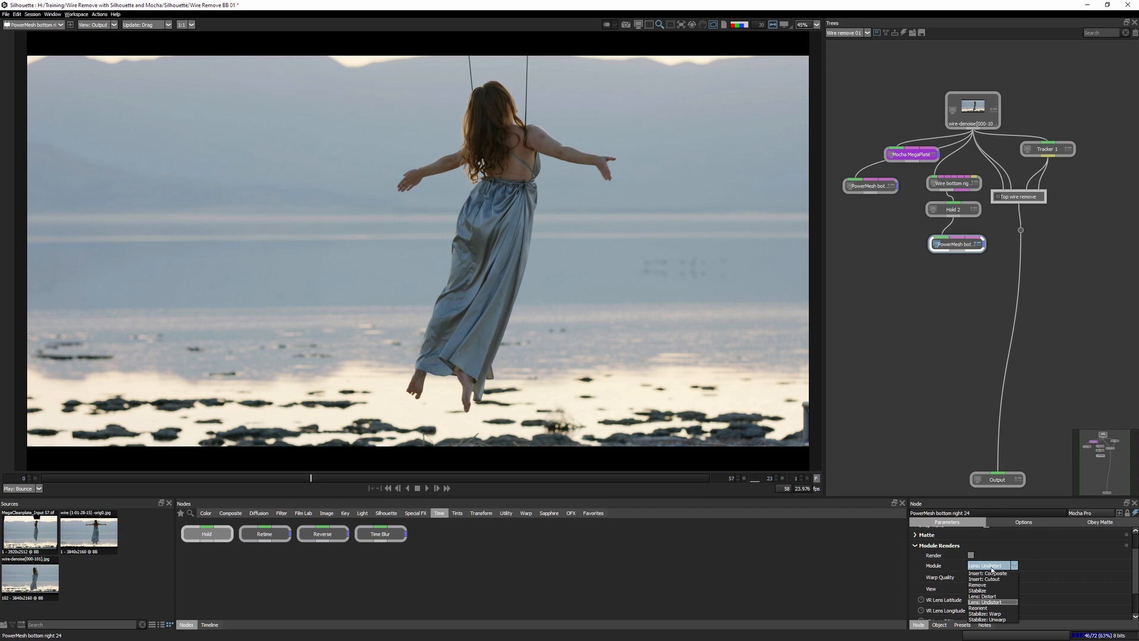
mouse_move(990, 619)
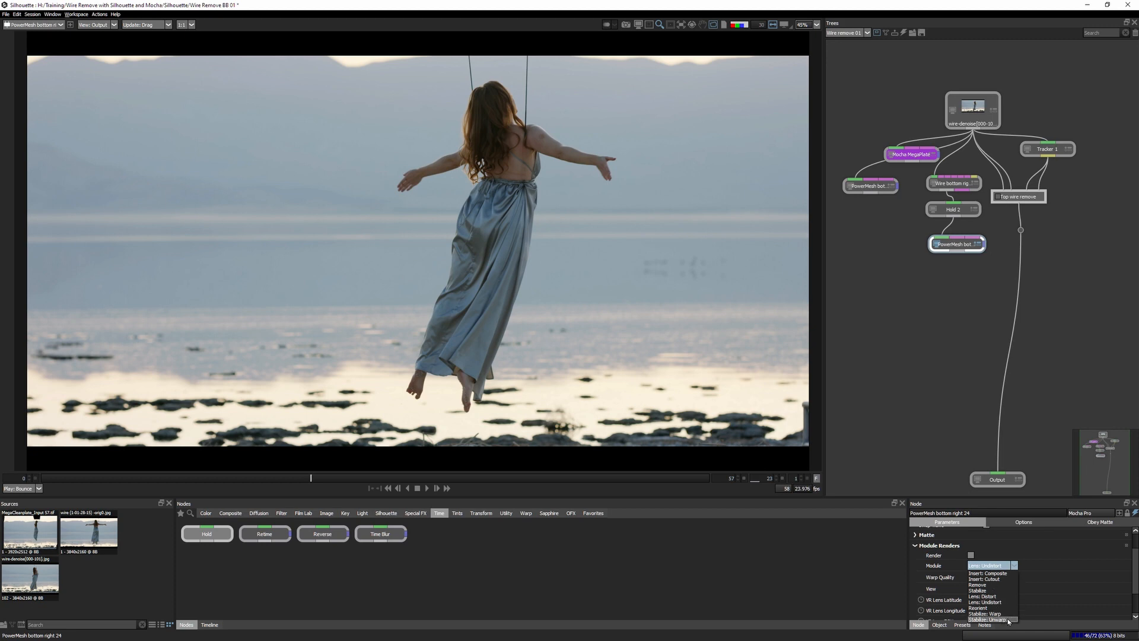
click(986, 613)
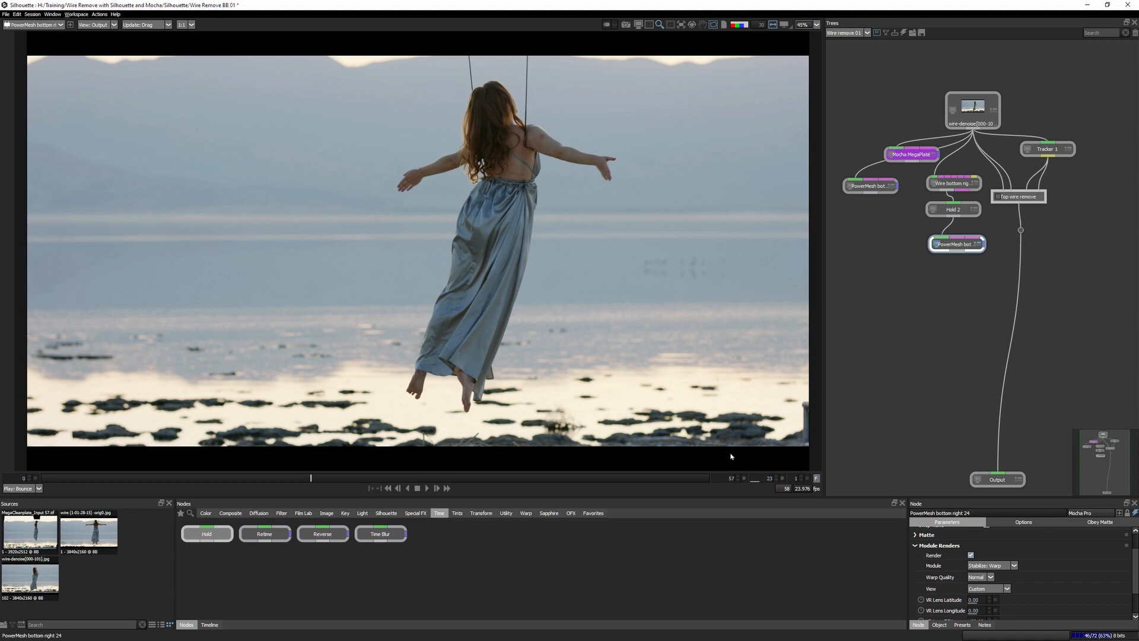
Step: Scrub to other frames to check the warped paint holds on the wire
click(952, 209)
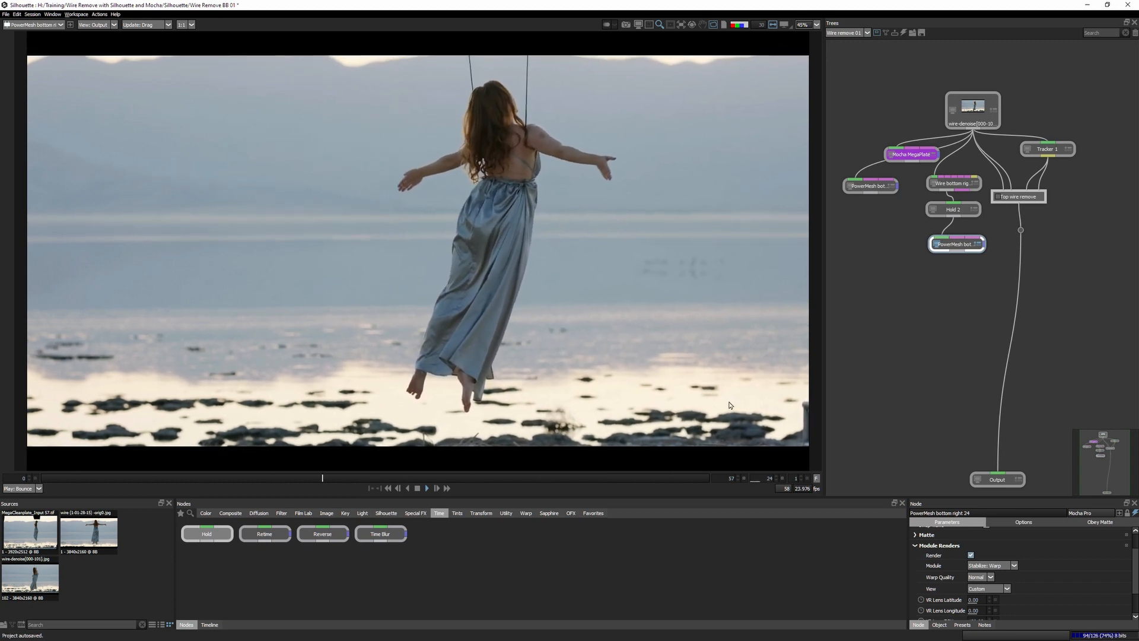
click(368, 477)
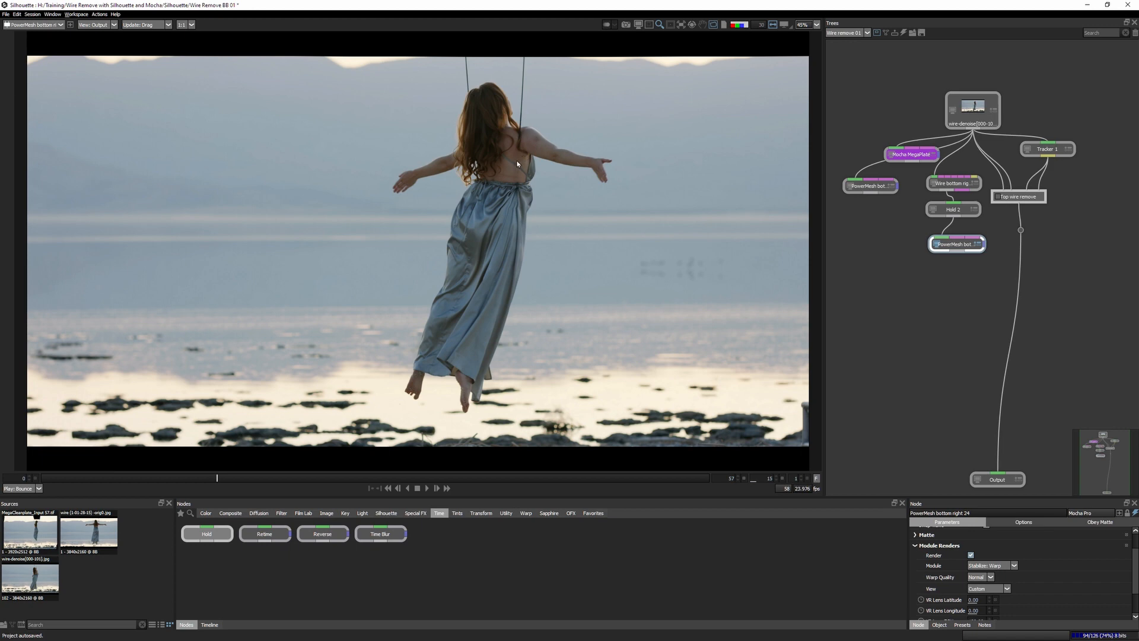
Step: Add a Roto node from the Silhouette category as 'wires Roto 2' with a square shape
click(230, 514)
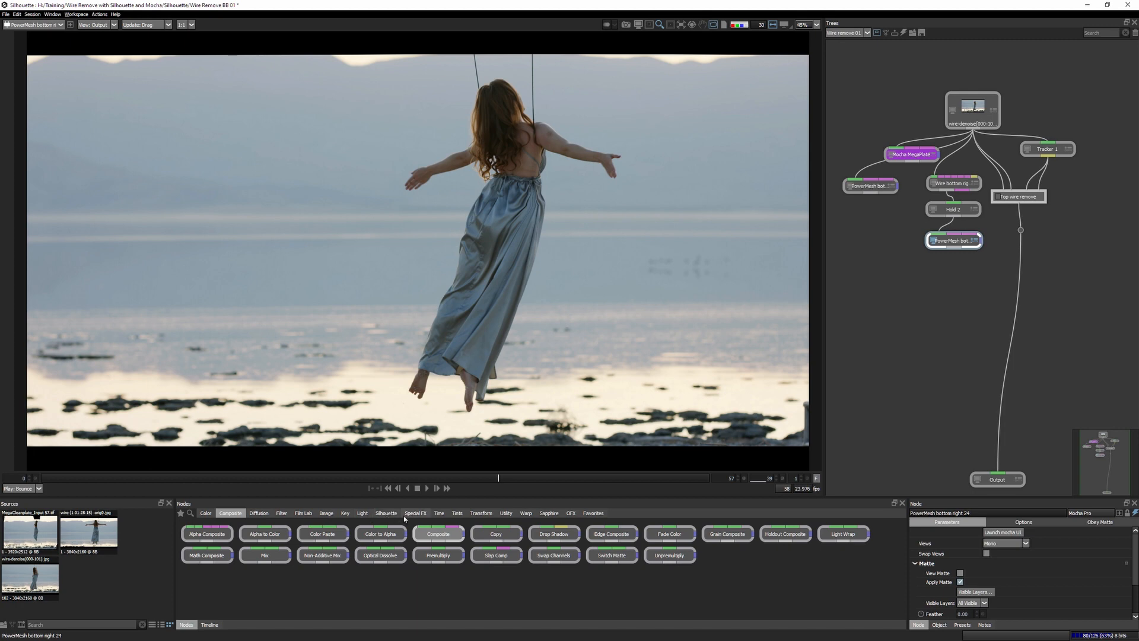
click(385, 512)
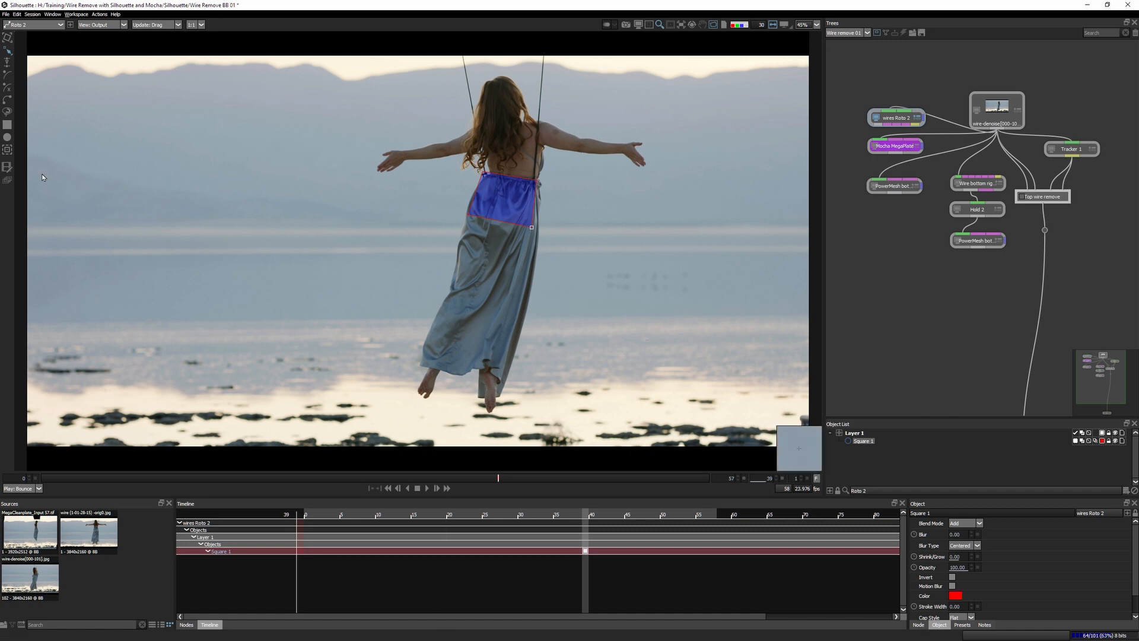
click(208, 623)
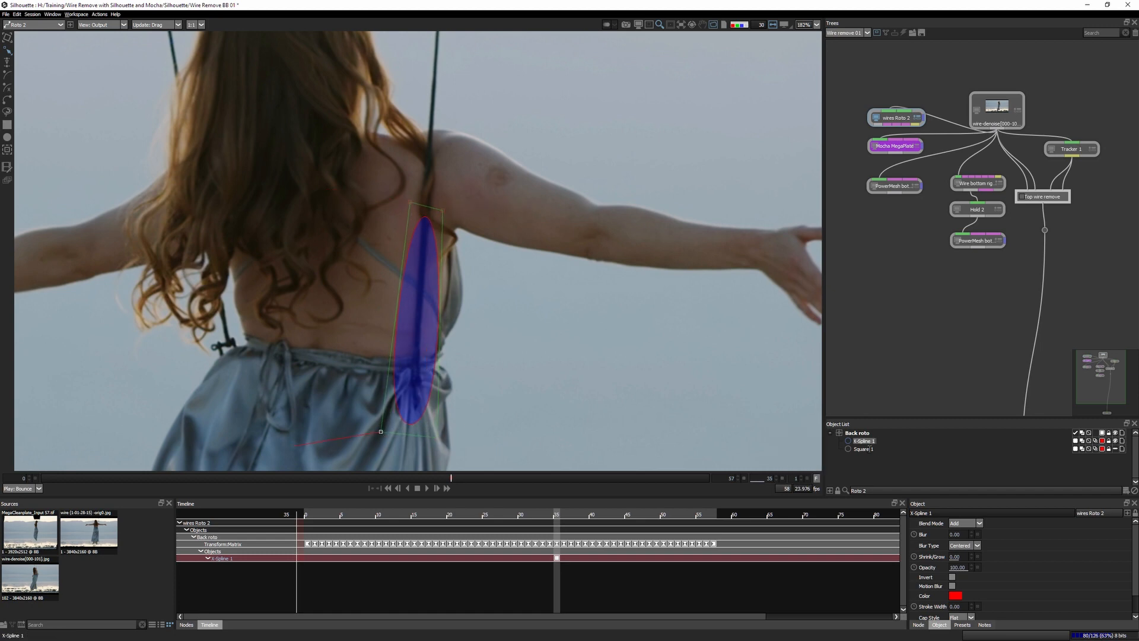
Step: Rename the spline over the lower right wire to 'wire bottom right' in the Back layer
double_click(862, 441)
text(wire bottom right)
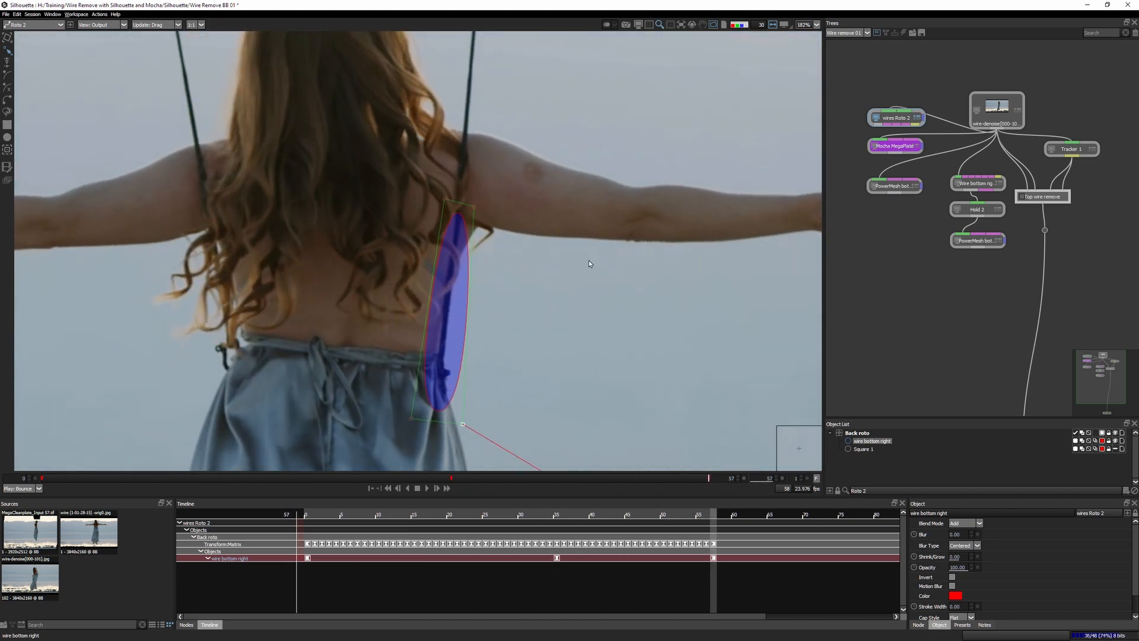
mouse_move(1003, 196)
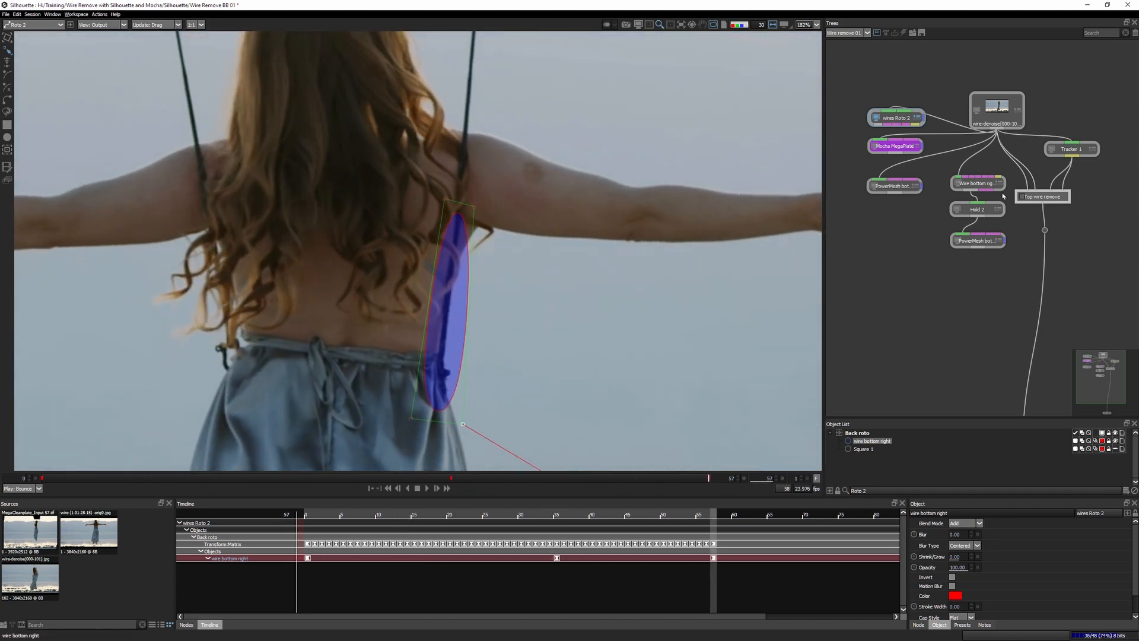
click(186, 624)
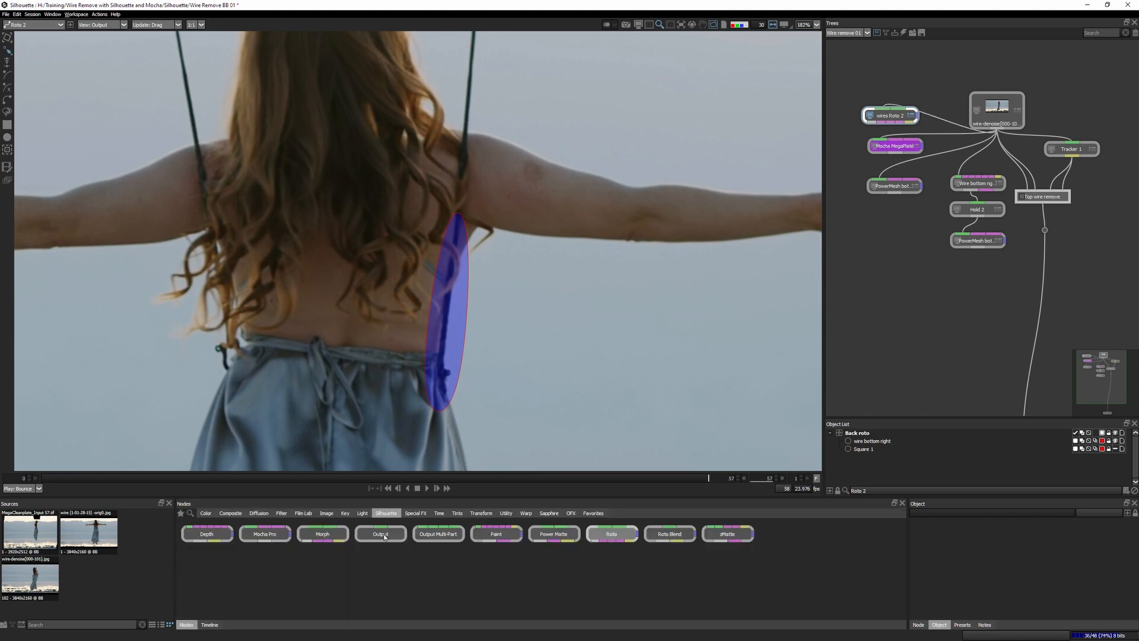
Step: Add Composite 2 fed by the warped PowerMesh paint and the wires Roto 2 matte, then play it
click(229, 513)
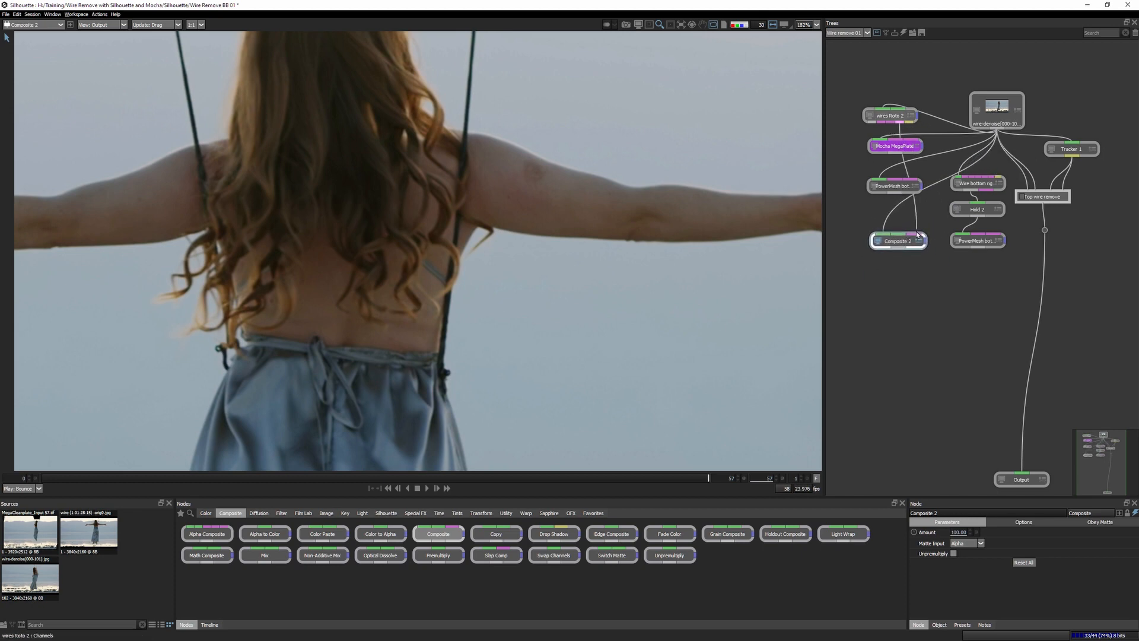
click(897, 241)
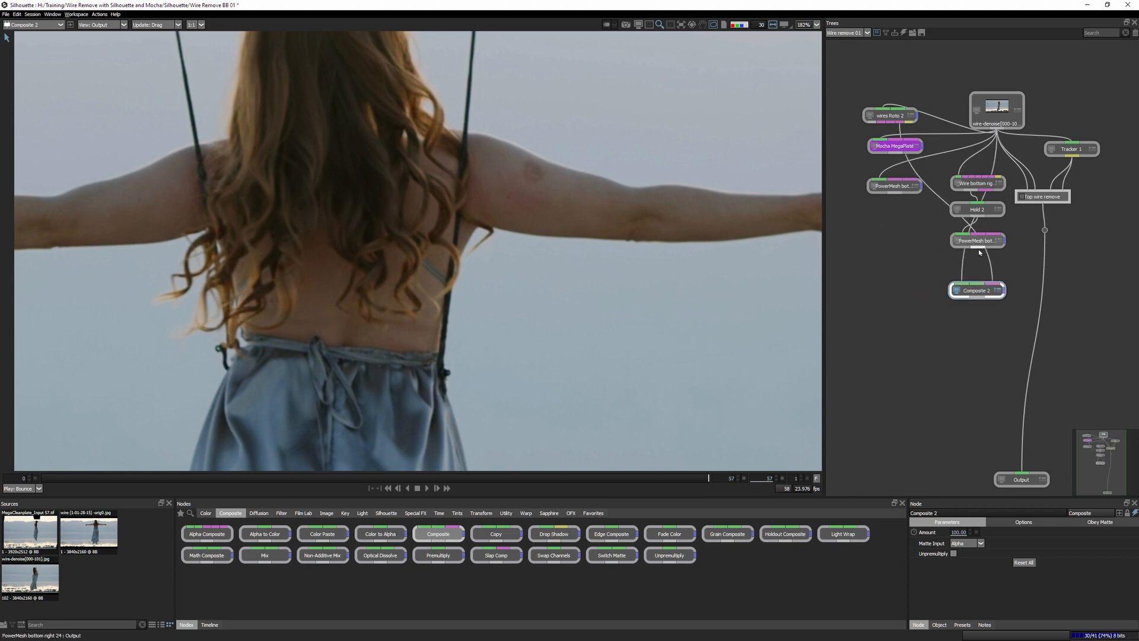
click(976, 290)
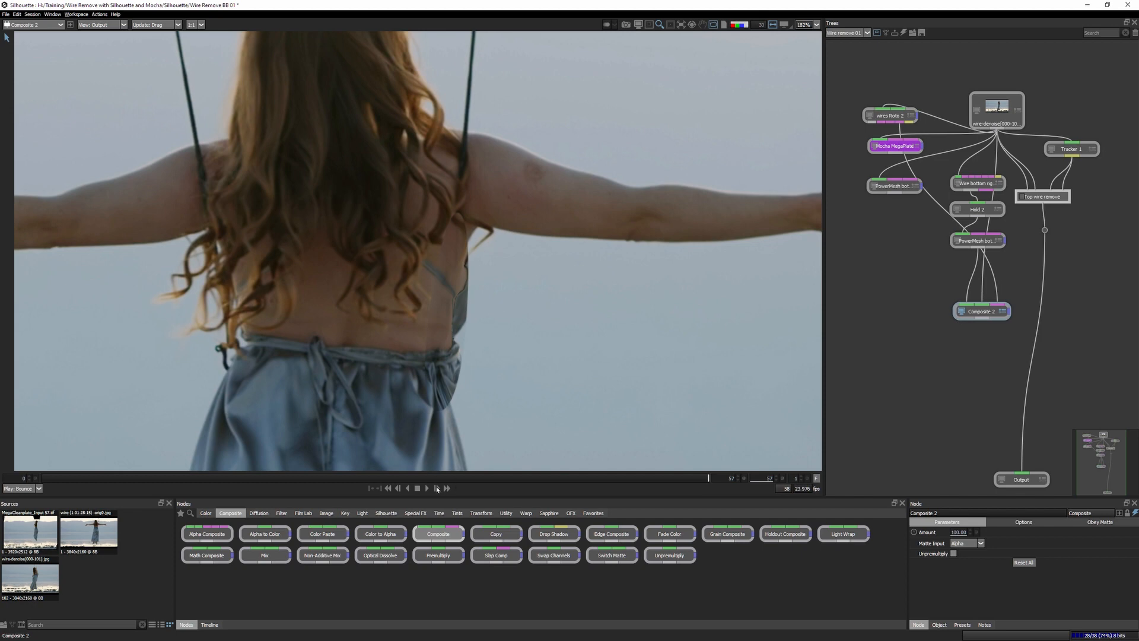
click(451, 477)
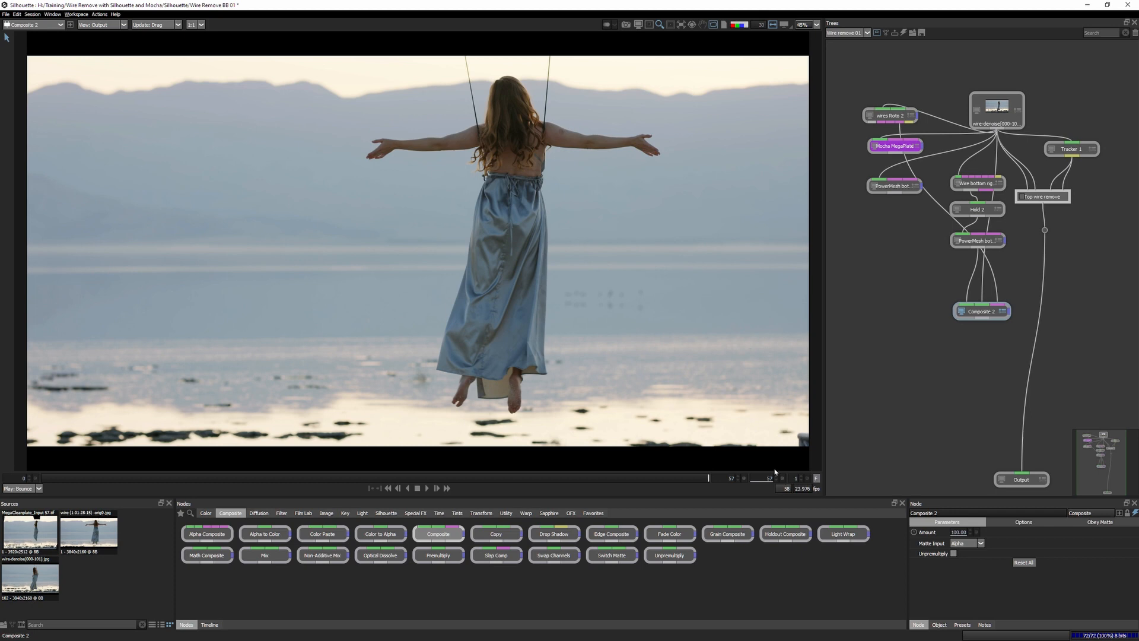
Step: View the original wire-denoise source clip and play it back for comparison
click(247, 476)
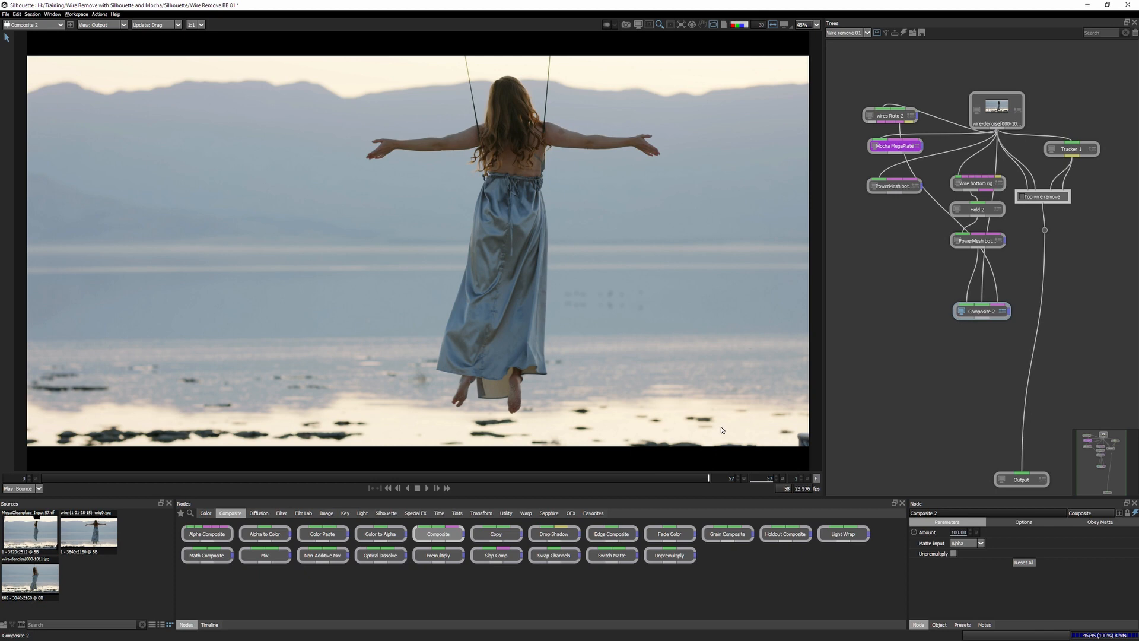
click(996, 109)
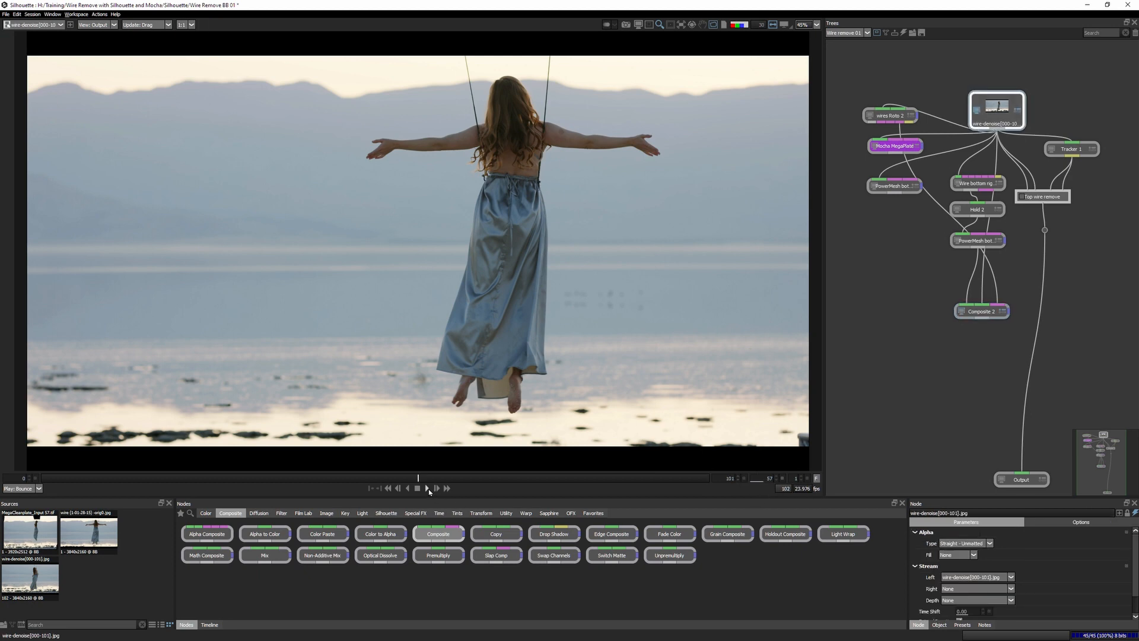
click(417, 488)
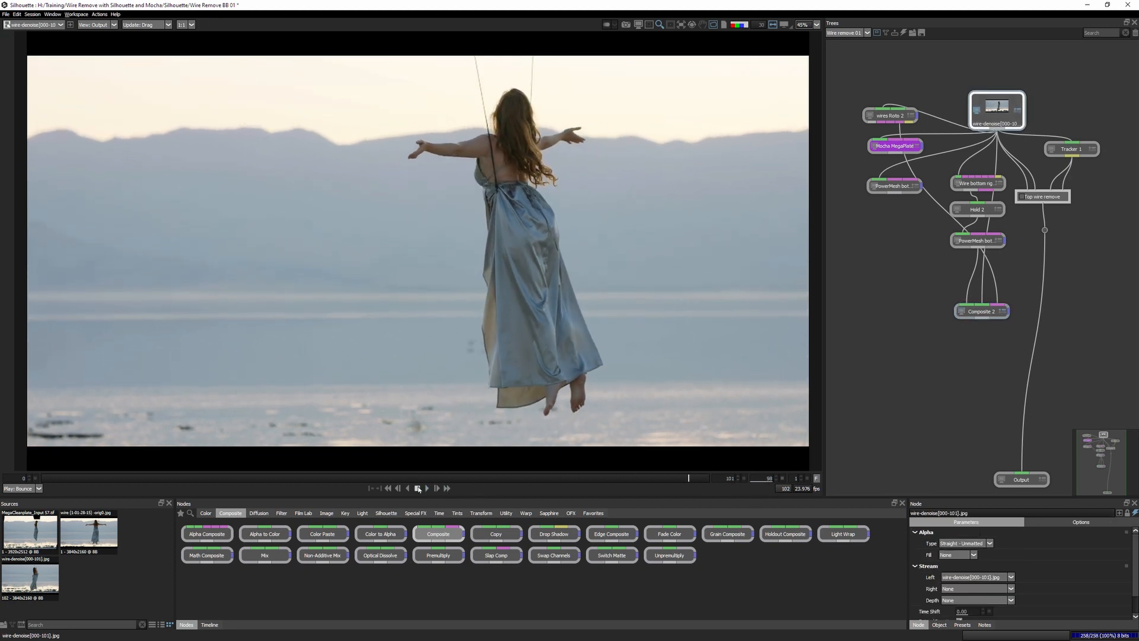
click(722, 478)
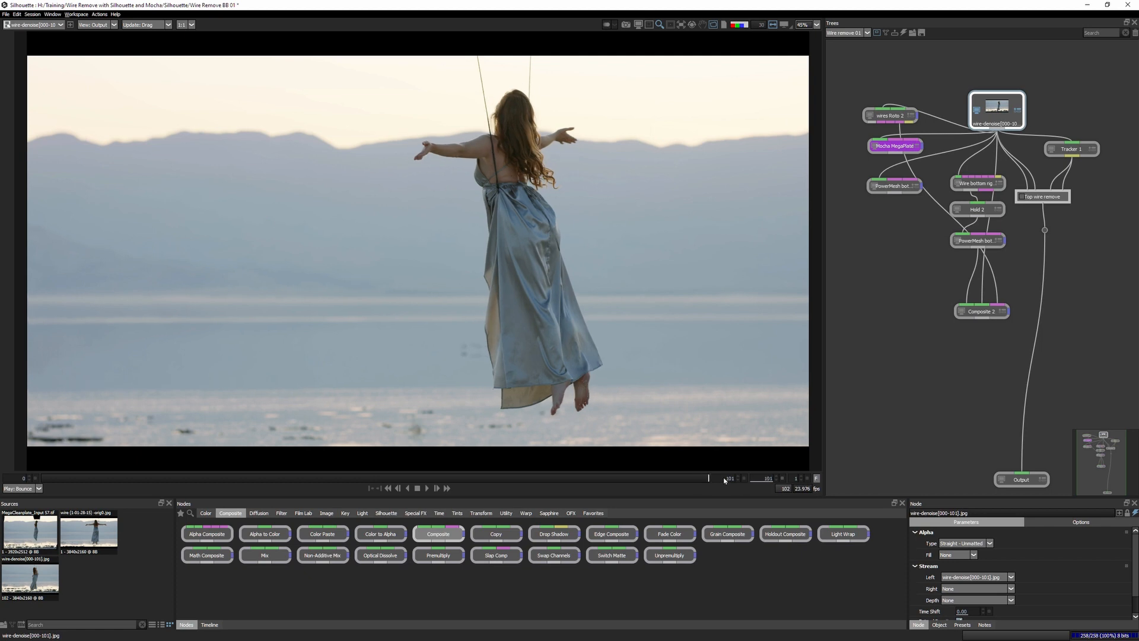